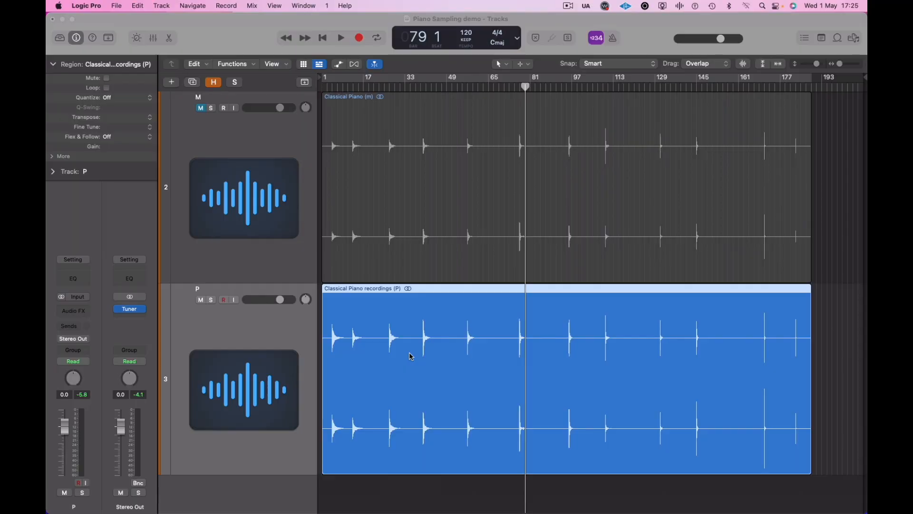
pyautogui.moveTo(364, 491)
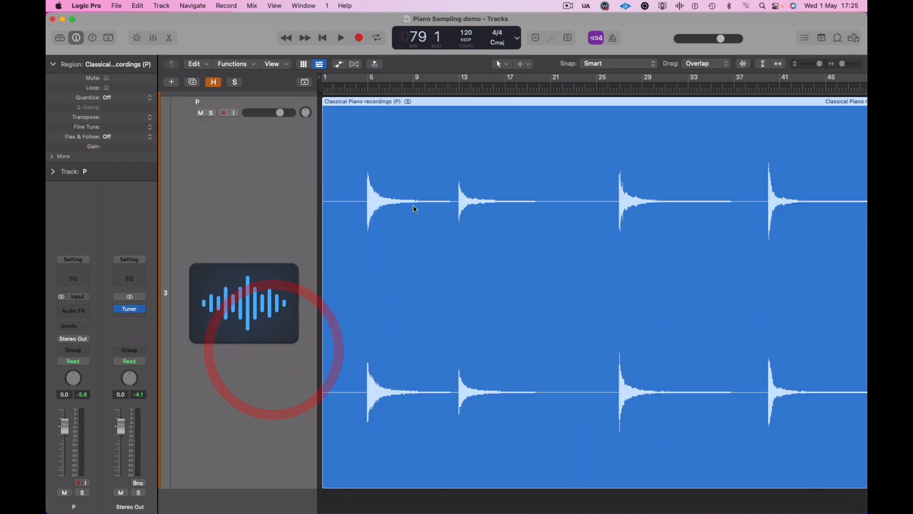
# Step: Play back the piano recordings, zoom out to the whole region and start Remove Silence on it
pyautogui.click(341, 37)
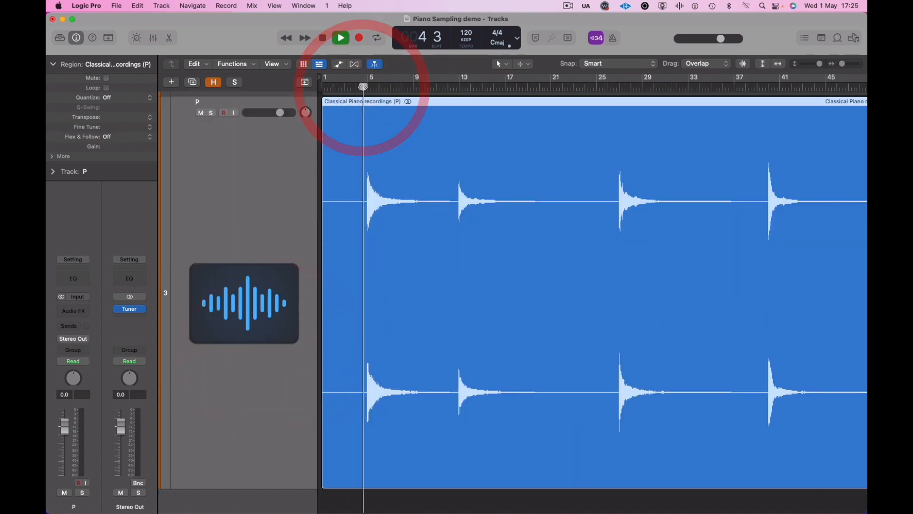
pyautogui.click(340, 37)
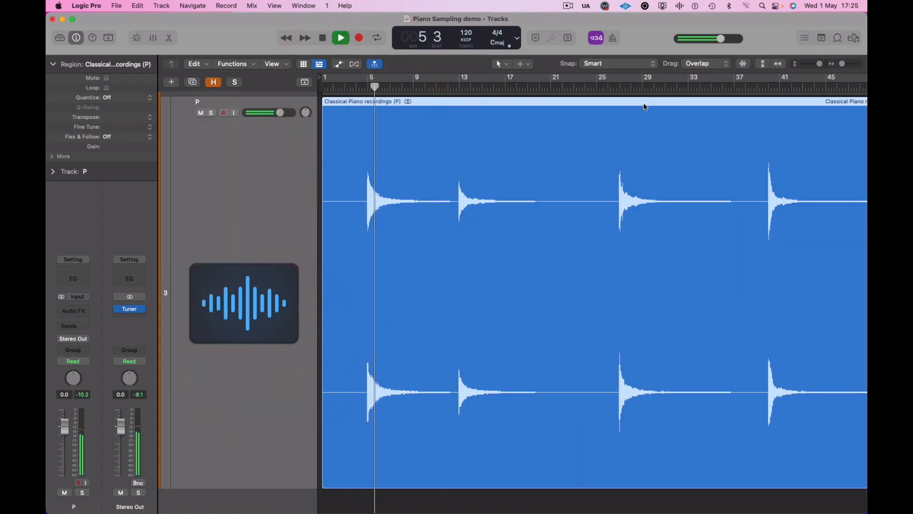
pyautogui.click(617, 88)
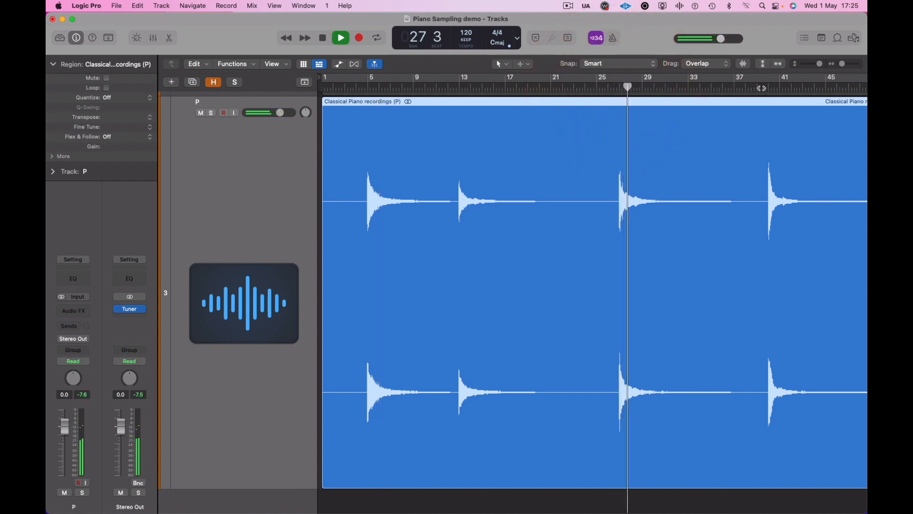
pyautogui.click(322, 37)
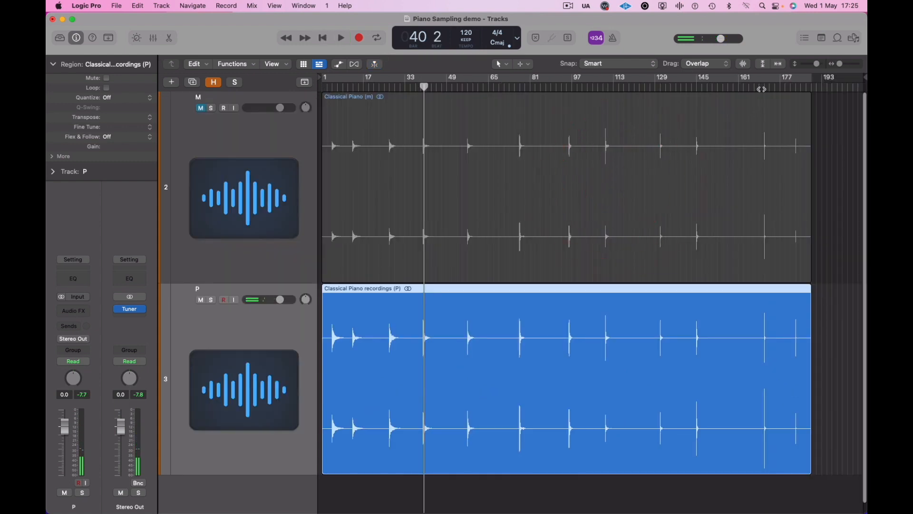
pyautogui.click(340, 37)
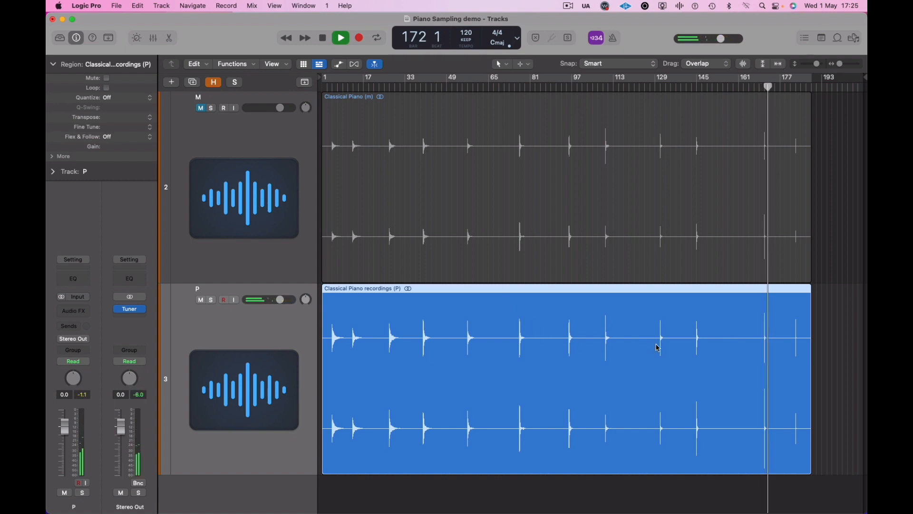
pyautogui.click(322, 37)
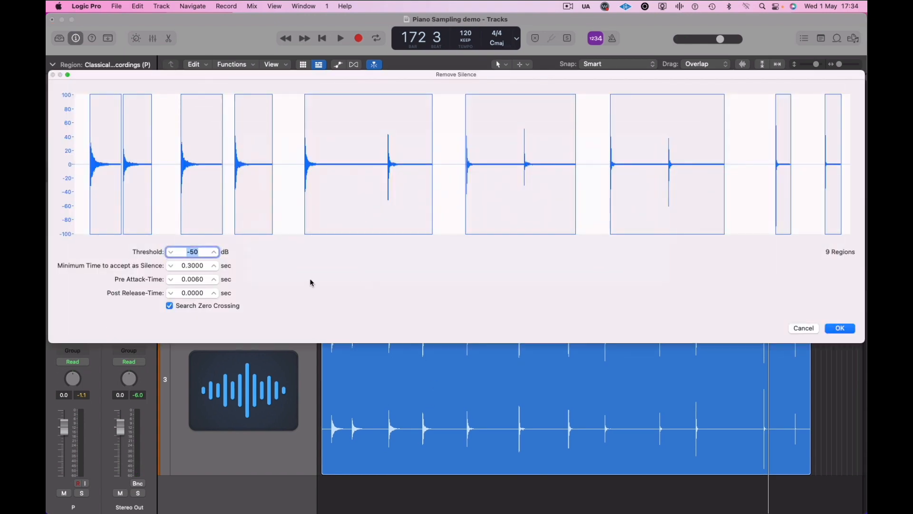
# Step: Set Remove Silence to a -30 dB threshold and 10.3 s minimum time, producing 12 note regions
pyautogui.click(171, 251)
pyautogui.write('-40')
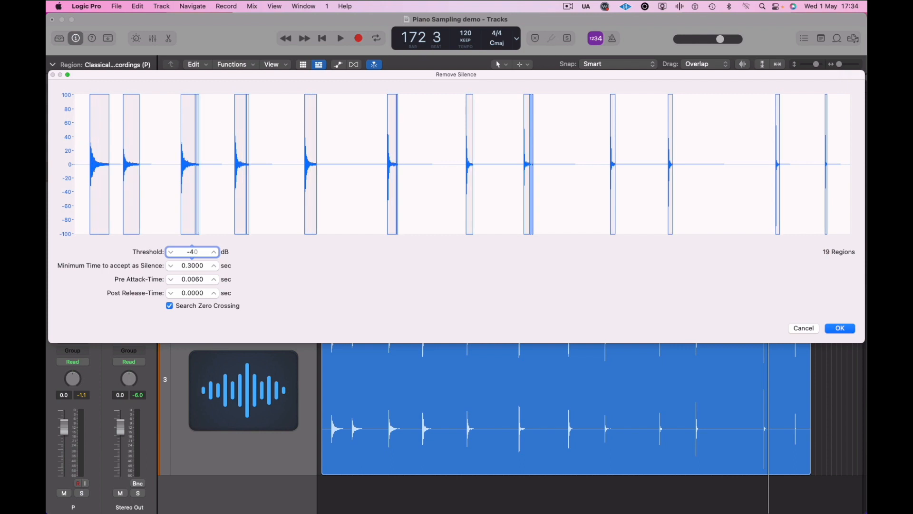
pyautogui.click(213, 251)
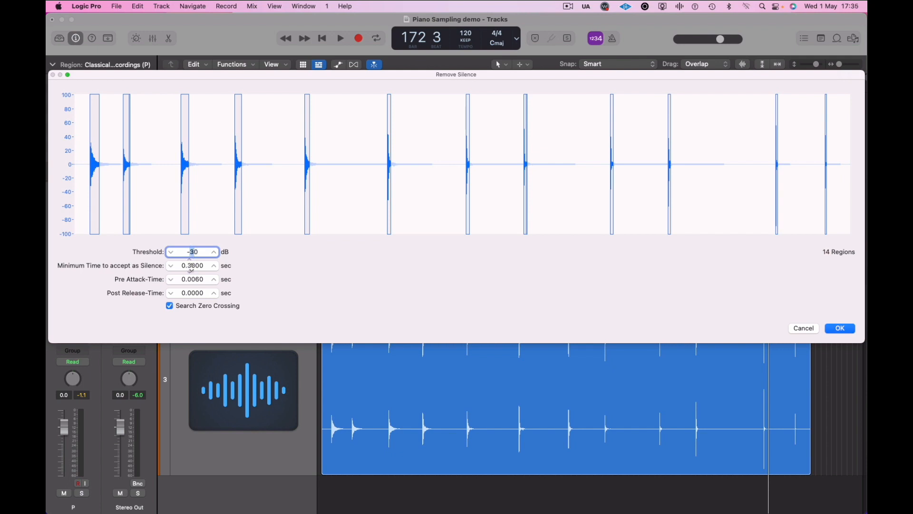
pyautogui.click(170, 251)
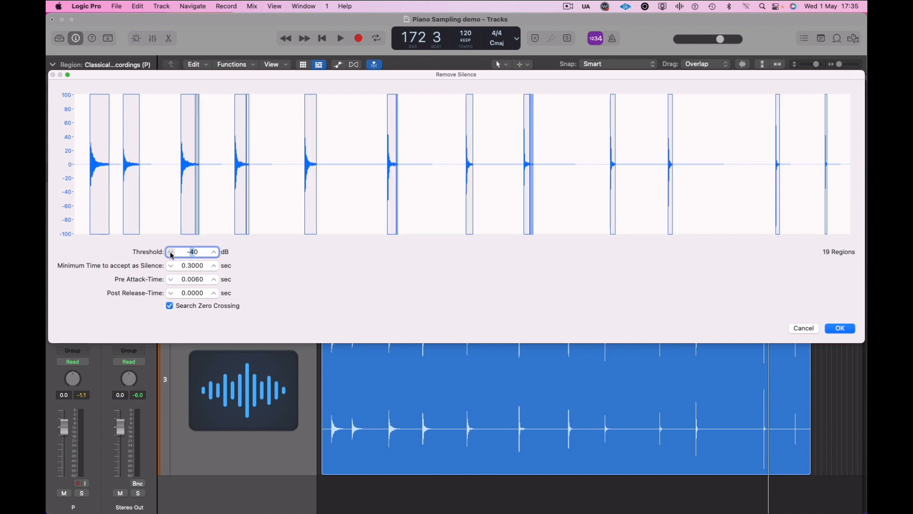
pyautogui.click(212, 251)
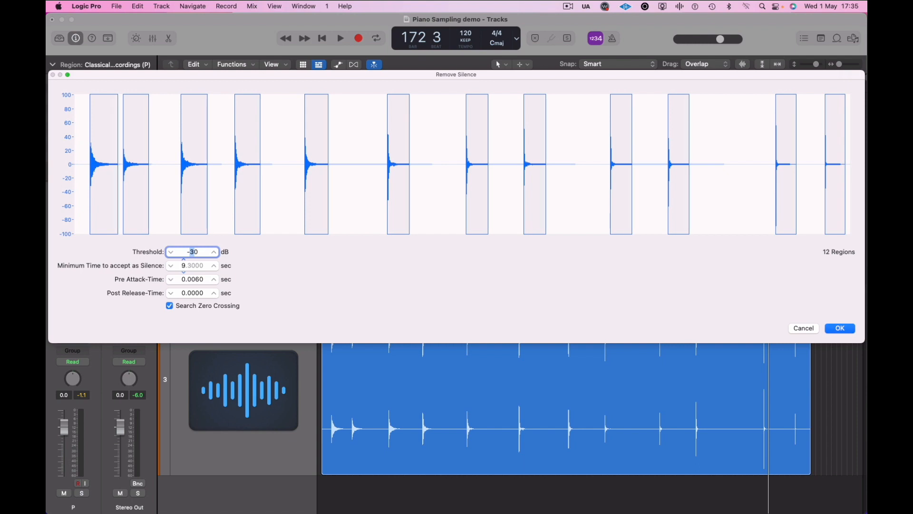
pyautogui.click(213, 266)
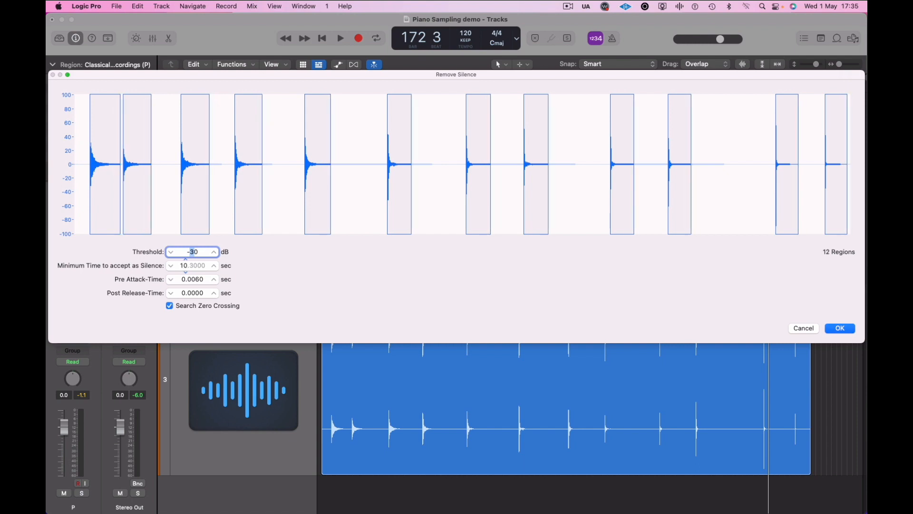
pyautogui.moveTo(526, 306)
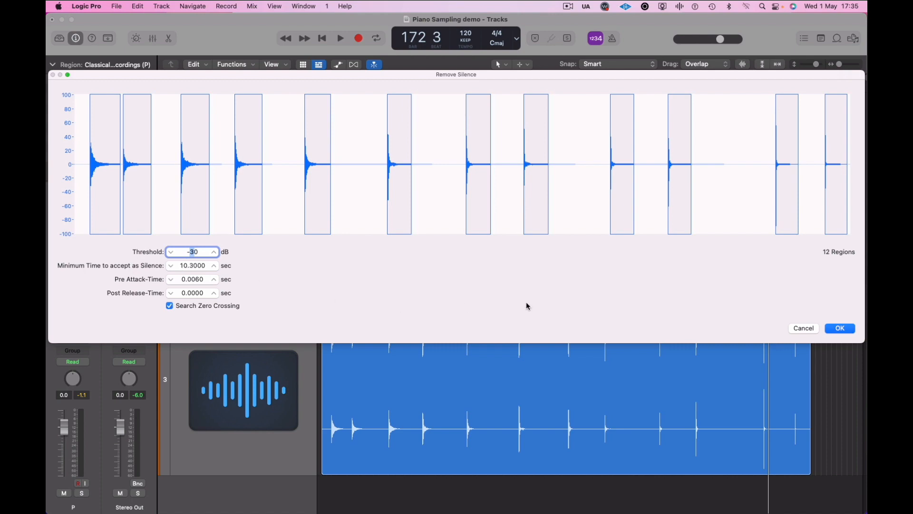
pyautogui.click(840, 328)
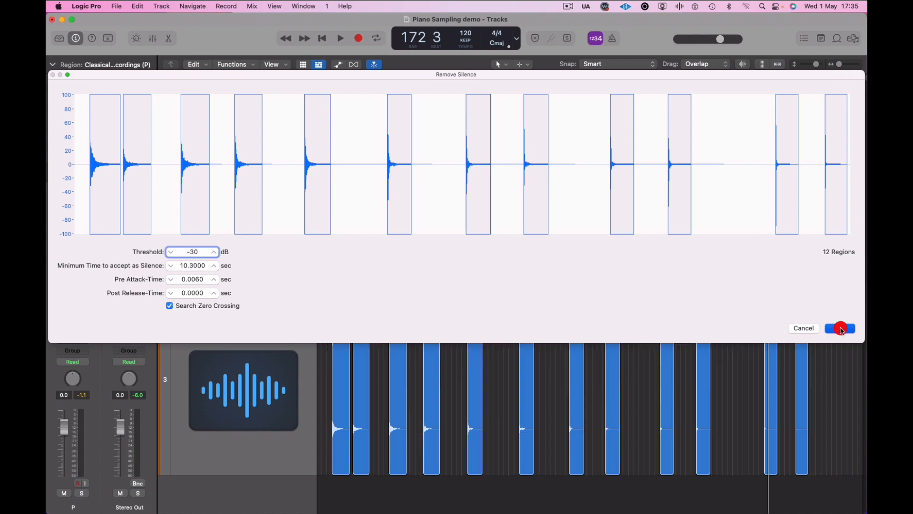
# Step: Run Remove Silence with the same -30 dB settings on the Classical Piano (m) region for 12 matching regions
pyautogui.click(838, 328)
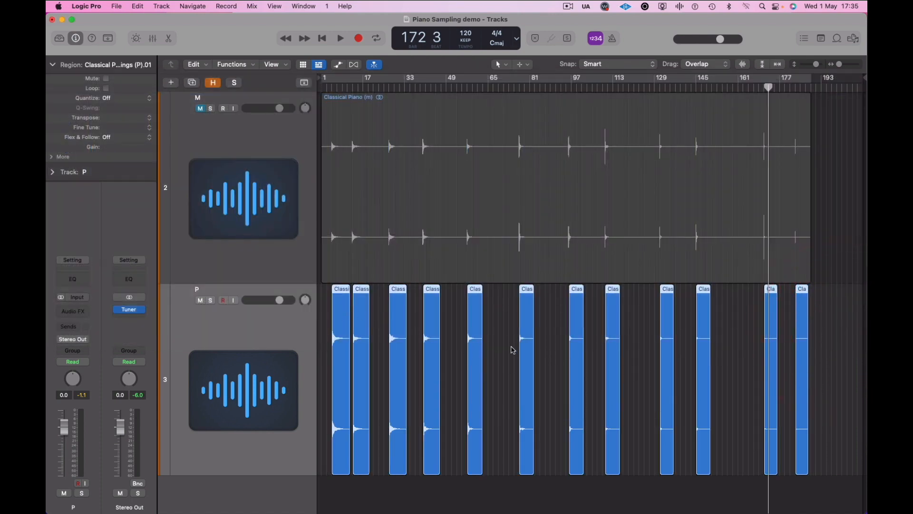
pyautogui.moveTo(446, 216)
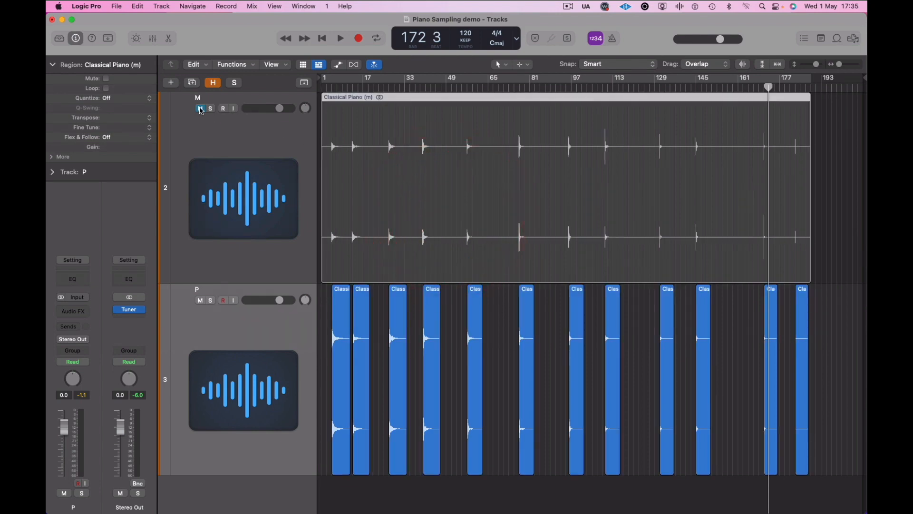
pyautogui.click(518, 192)
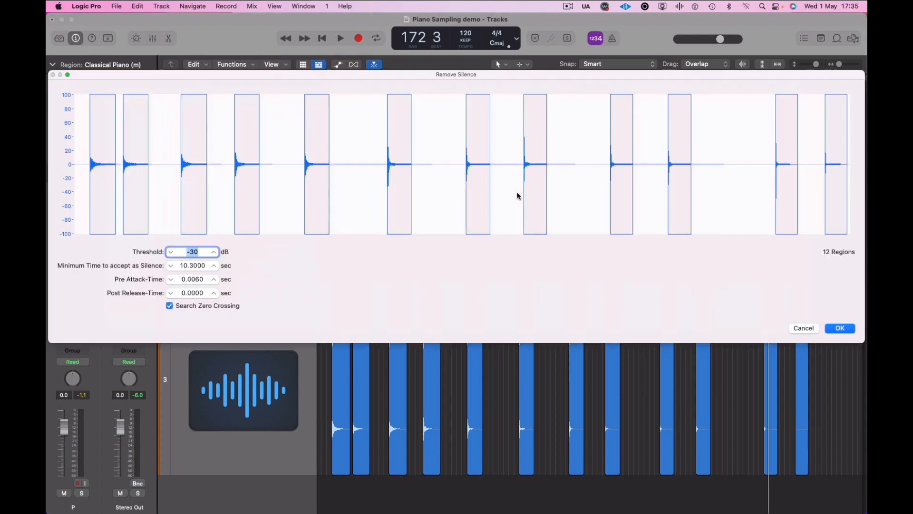
pyautogui.moveTo(381, 224)
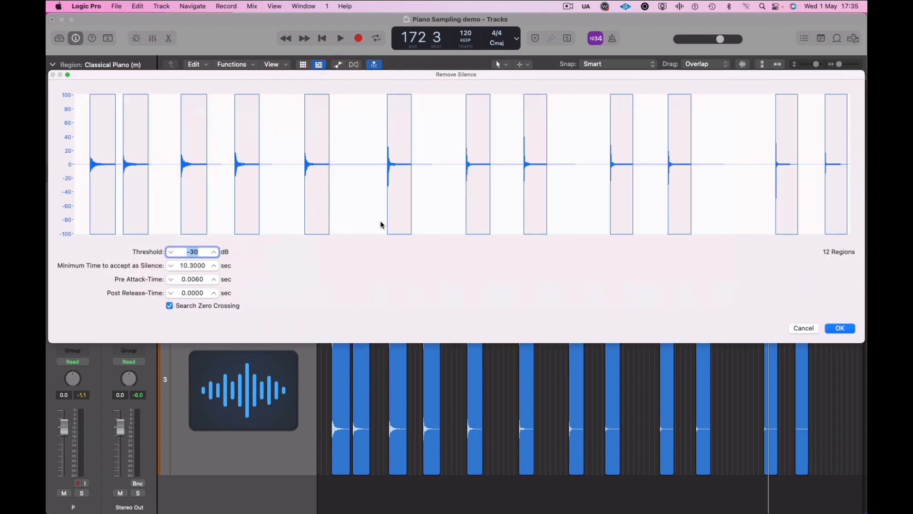
pyautogui.moveTo(263, 302)
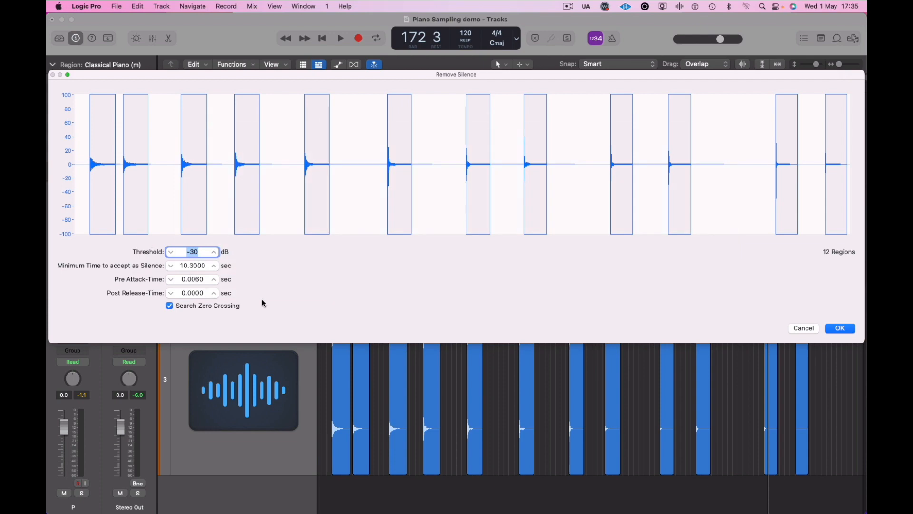
pyautogui.click(839, 328)
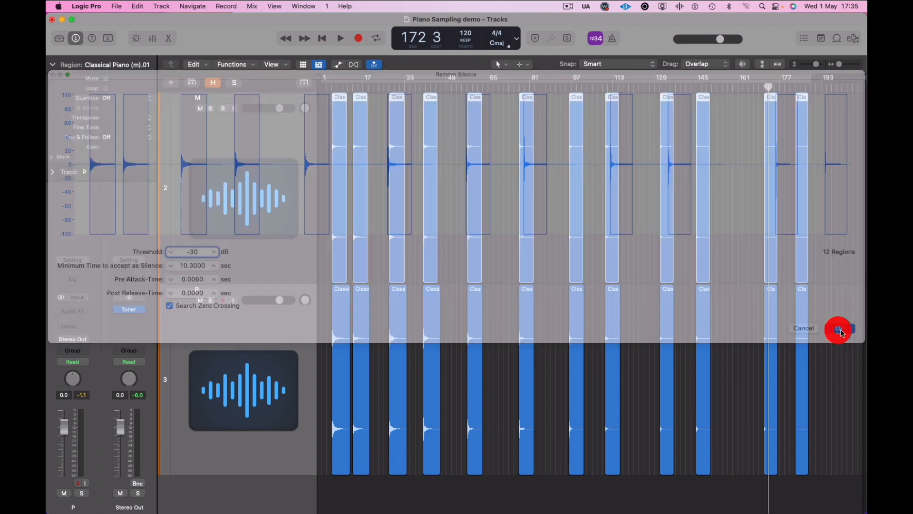
# Step: Audition the P note regions and extend each one so its full decay is kept, region .08 by about four bars
pyautogui.click(837, 329)
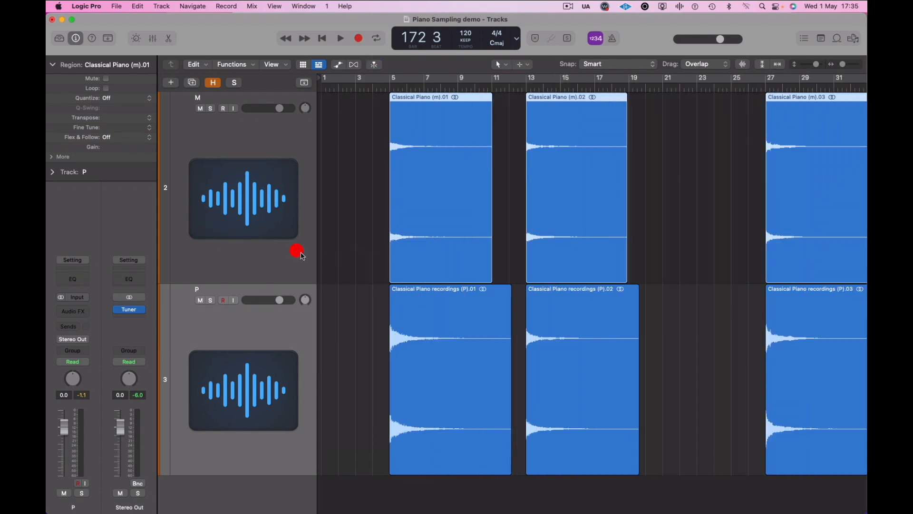
pyautogui.moveTo(364, 269)
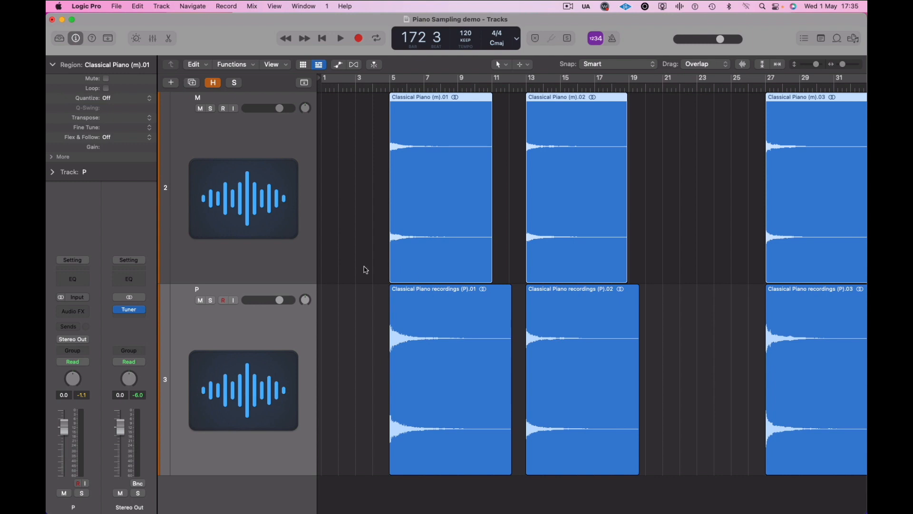
pyautogui.moveTo(388, 324)
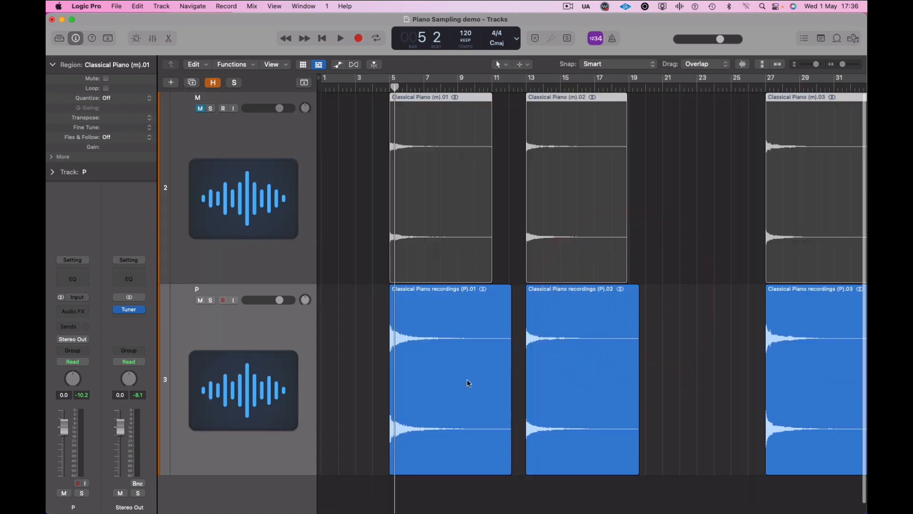
pyautogui.moveTo(516, 345)
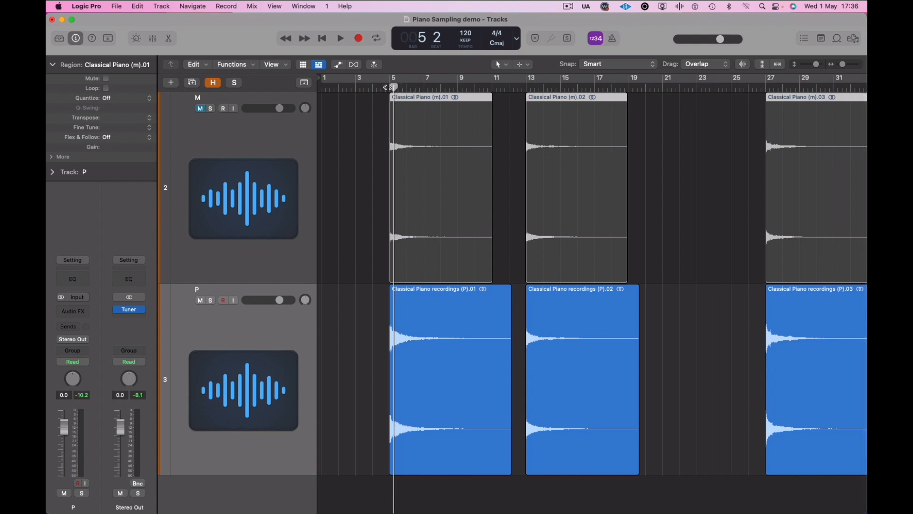
pyautogui.click(341, 38)
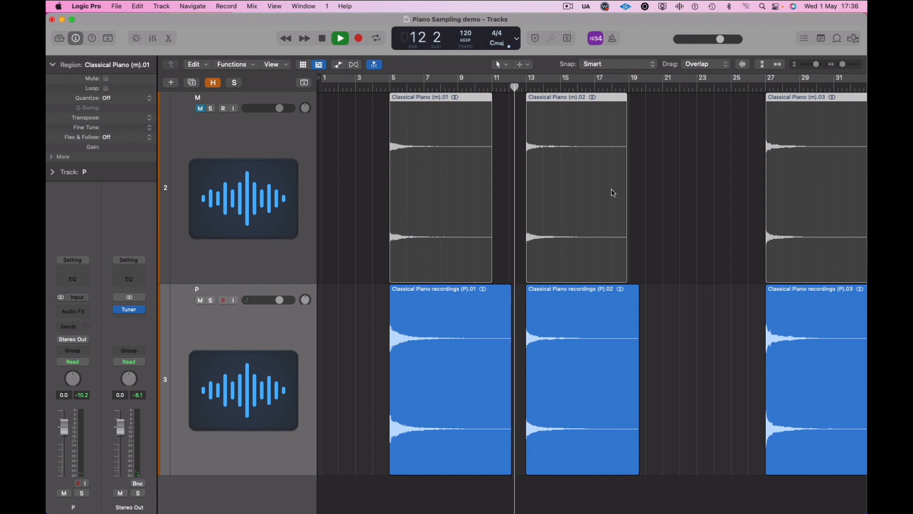
pyautogui.click(339, 38)
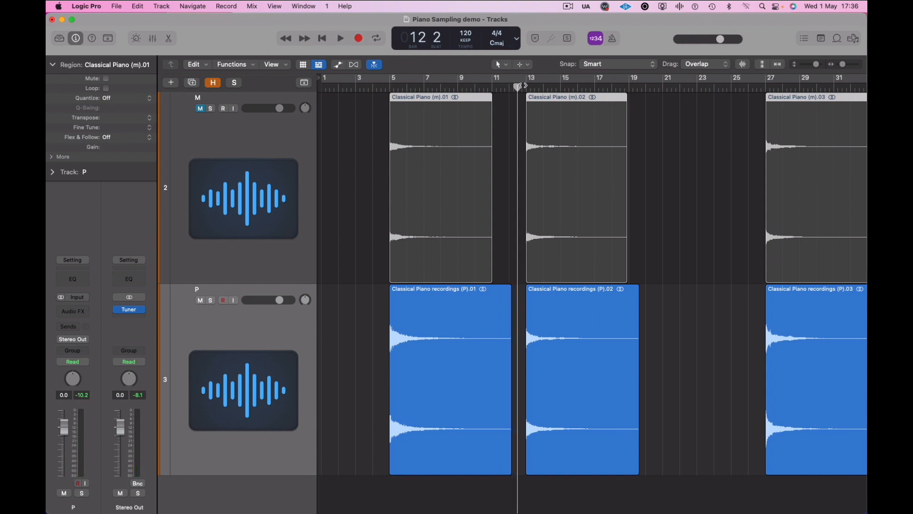
pyautogui.click(340, 38)
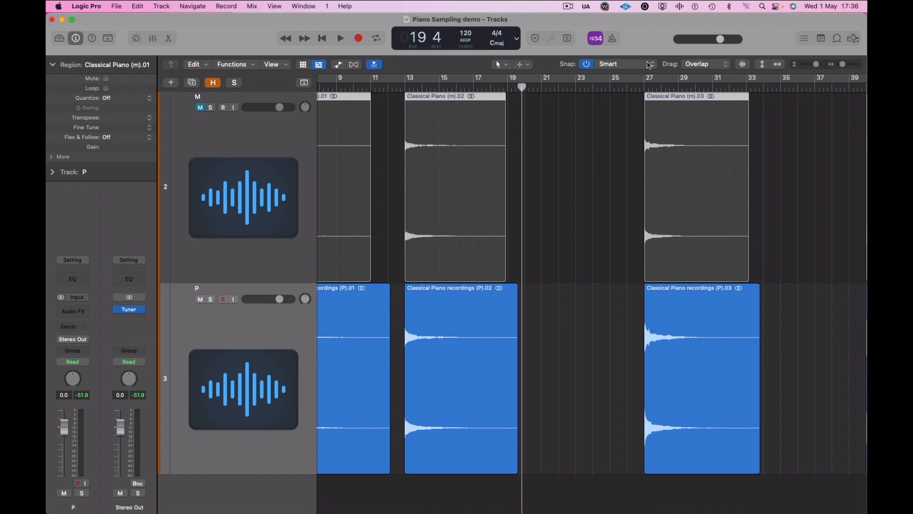
pyautogui.click(340, 38)
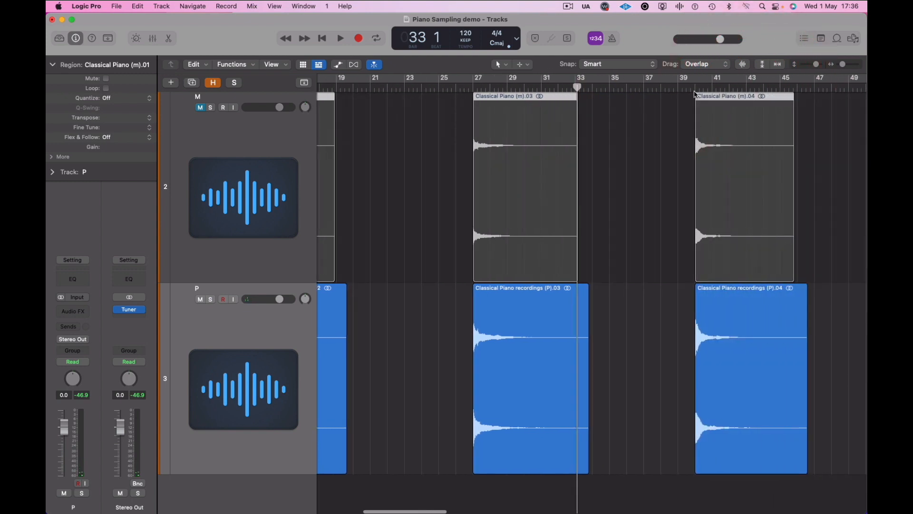
pyautogui.click(341, 38)
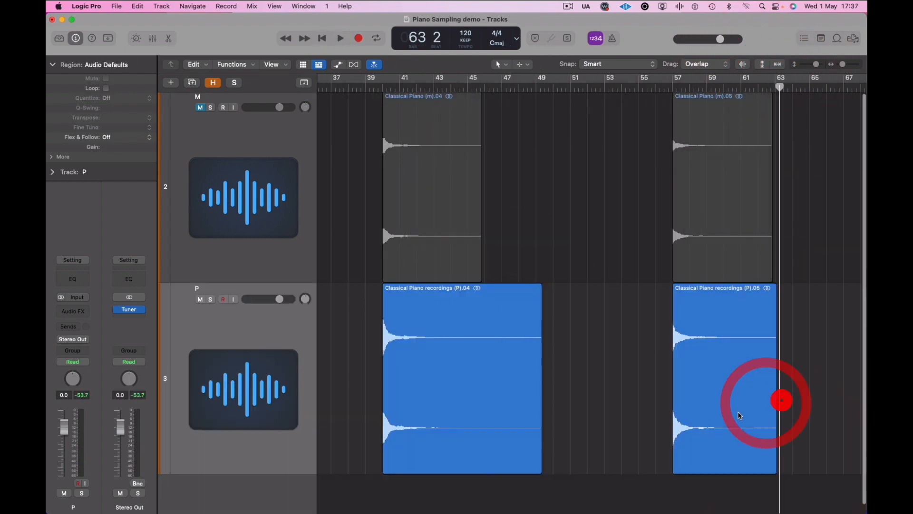
pyautogui.click(340, 38)
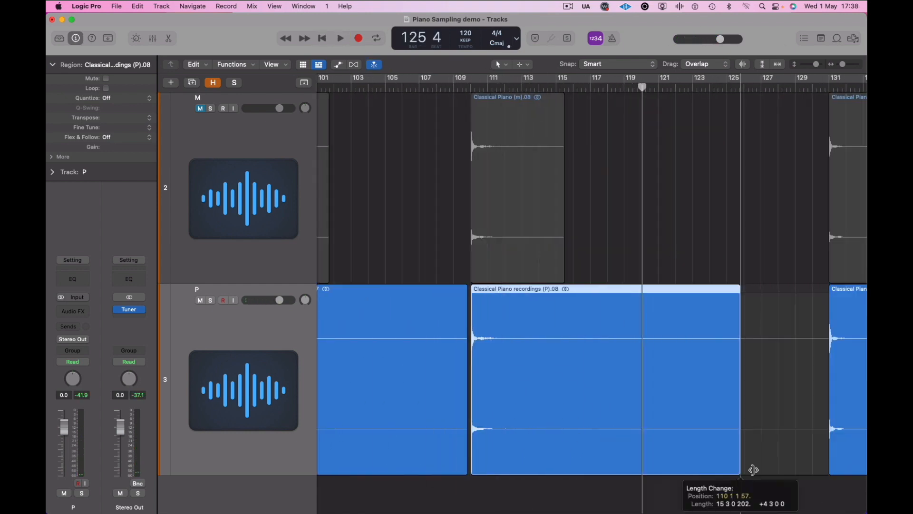
# Step: Rename the second P region to note G0 and move along the tracks to the following regions
pyautogui.click(339, 38)
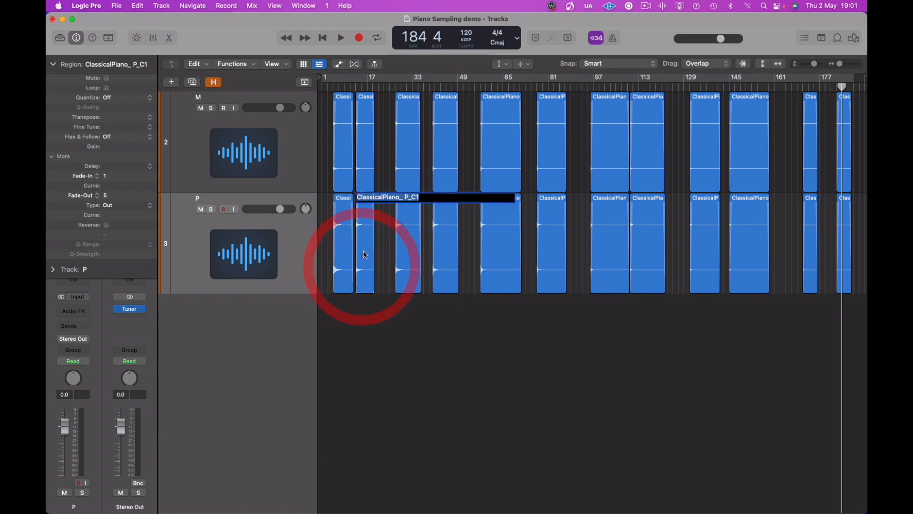
pyautogui.doubleClick(387, 197)
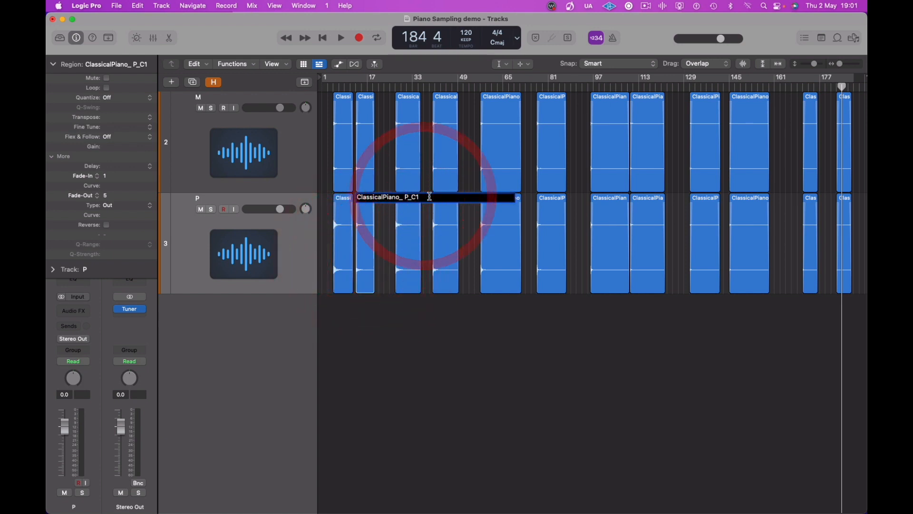
pyautogui.press('Backspace')
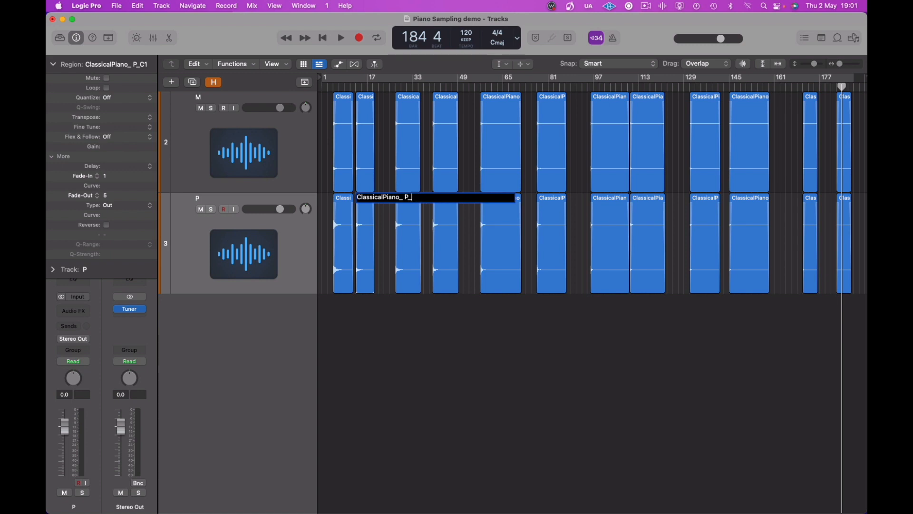
pyautogui.write('G0')
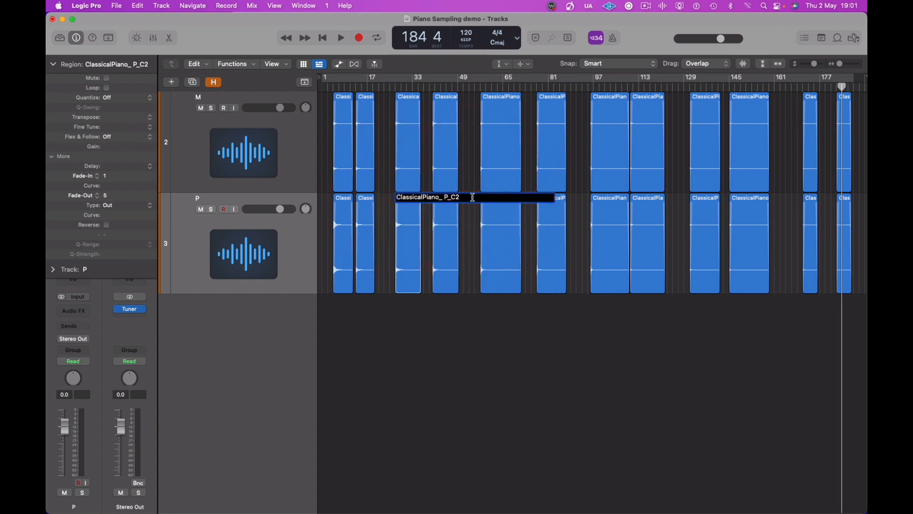
pyautogui.press('Backspace')
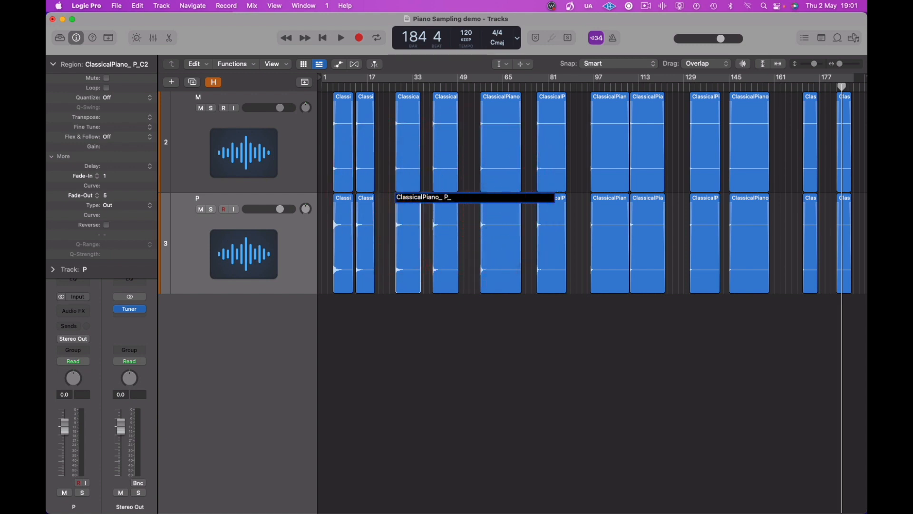
pyautogui.press('Return')
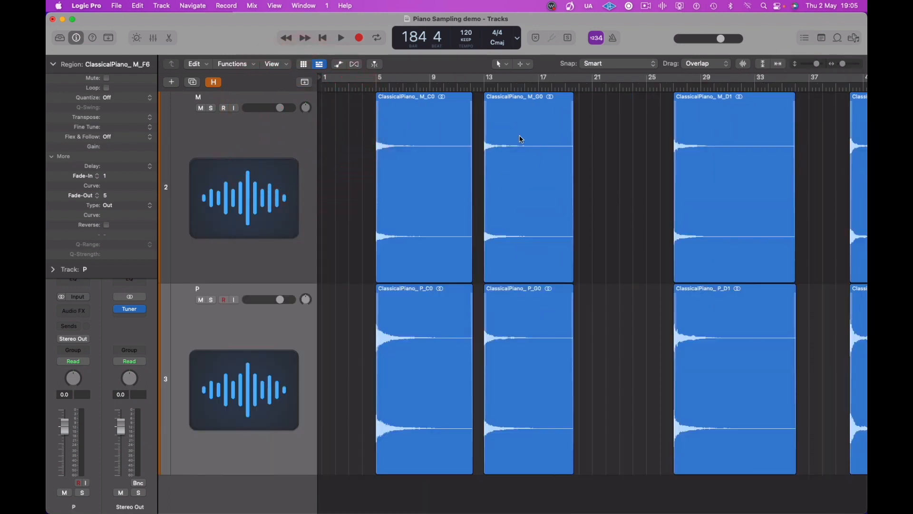
pyautogui.hscroll(3)
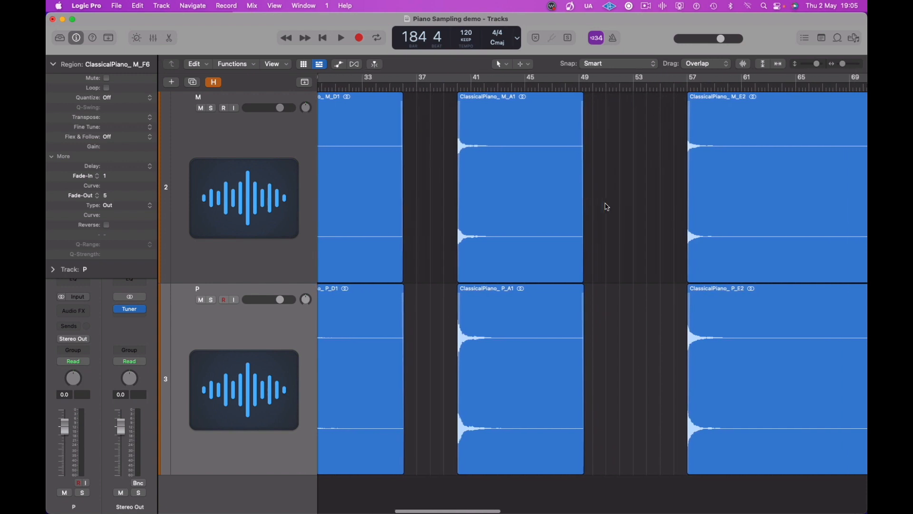
pyautogui.hscroll(3)
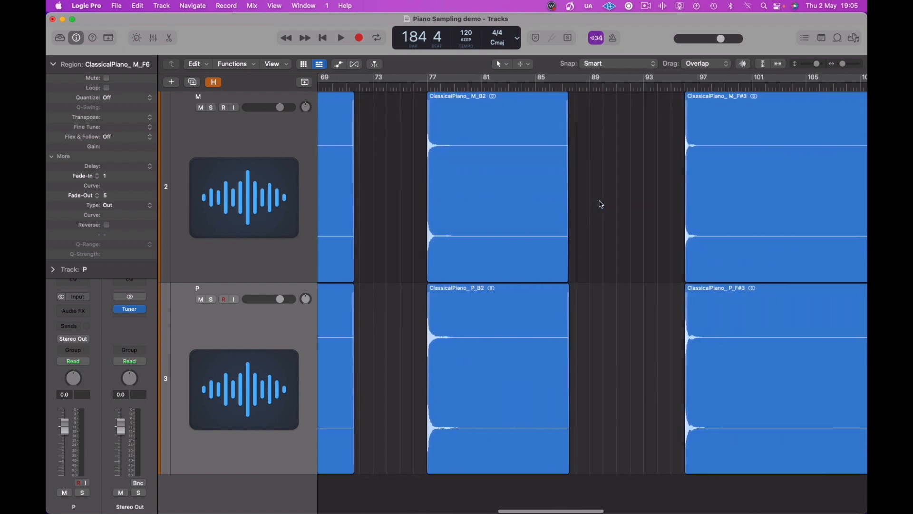
pyautogui.hscroll(3)
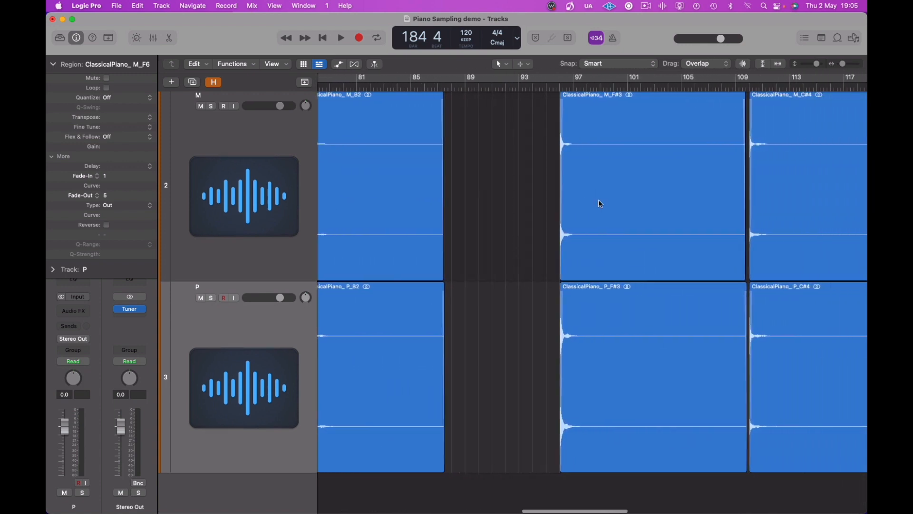
pyautogui.hscroll(3)
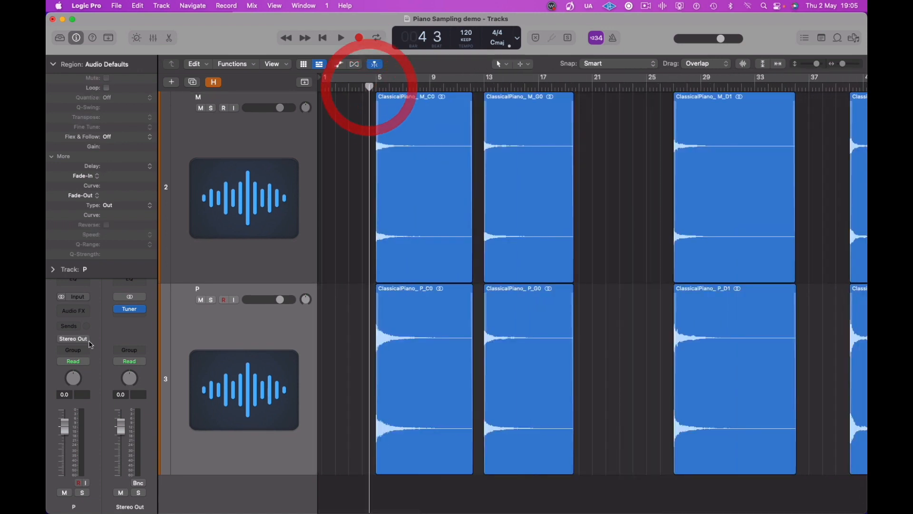
pyautogui.click(130, 308)
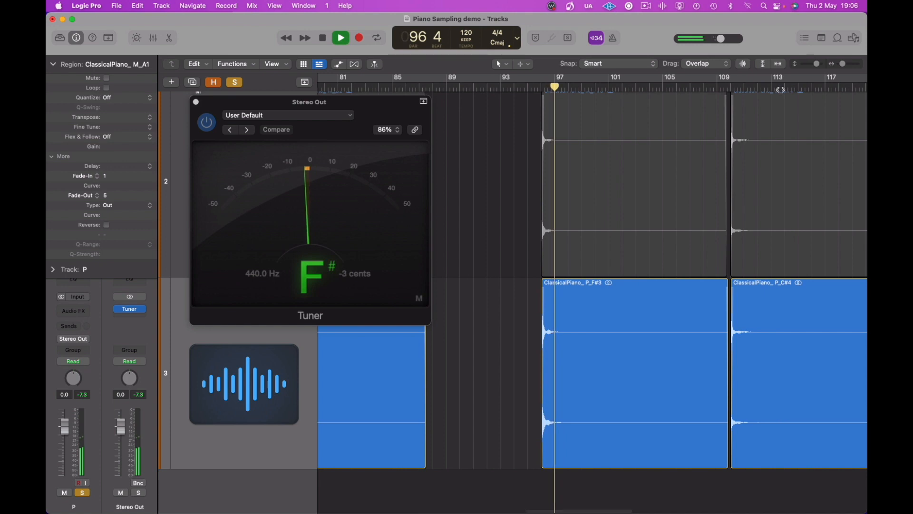
pyautogui.click(322, 37)
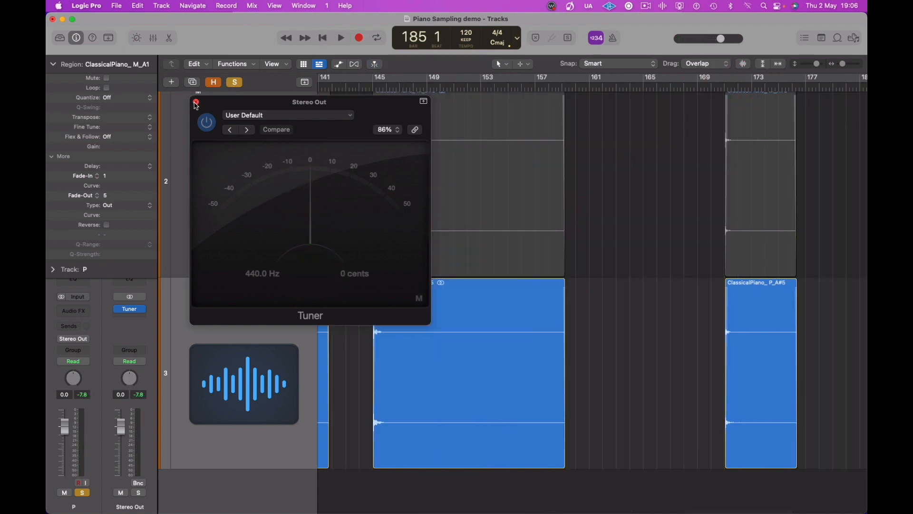
pyautogui.click(194, 103)
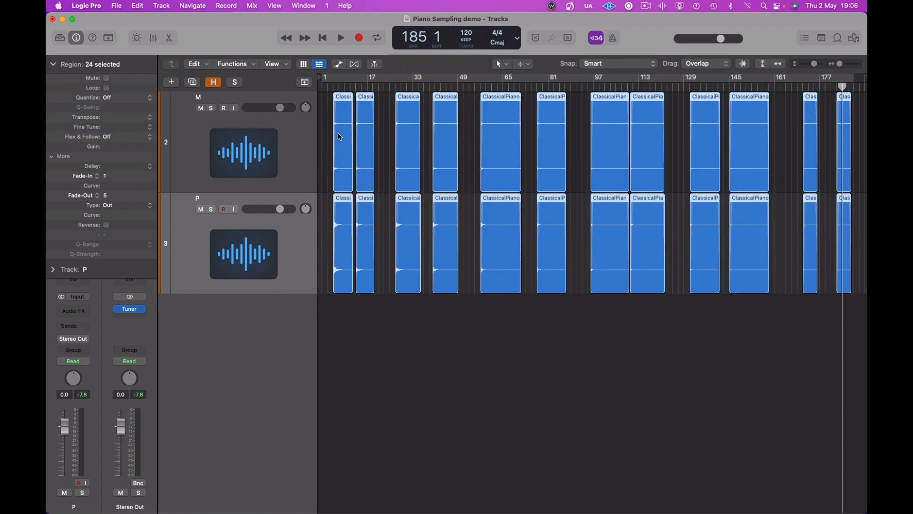
# Step: Export the selected regions as 24-bit WAV files to Desktop > Sampling Videos > Note Exports
pyautogui.rightClick(340, 137)
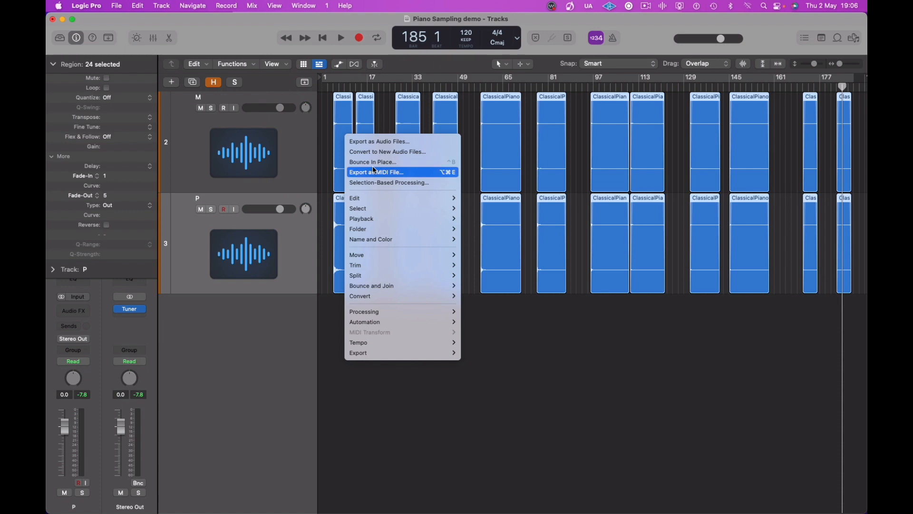
pyautogui.click(380, 140)
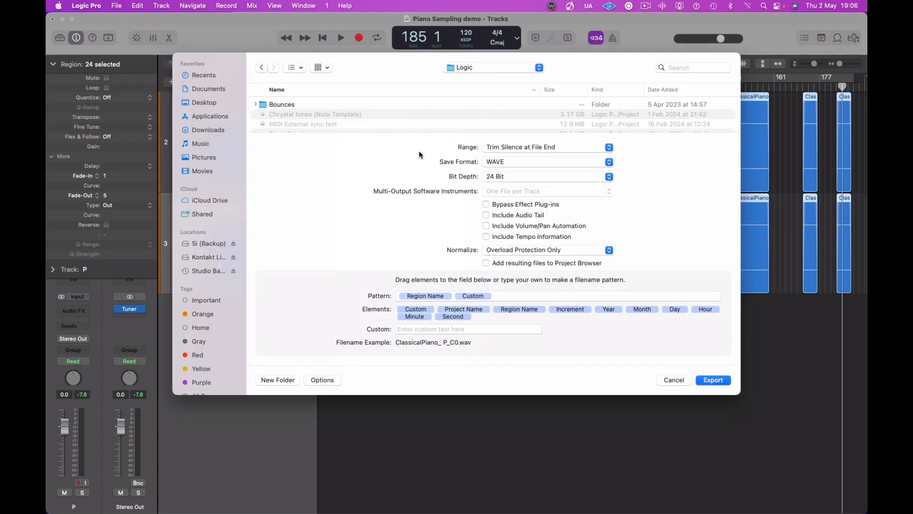
pyautogui.moveTo(645, 185)
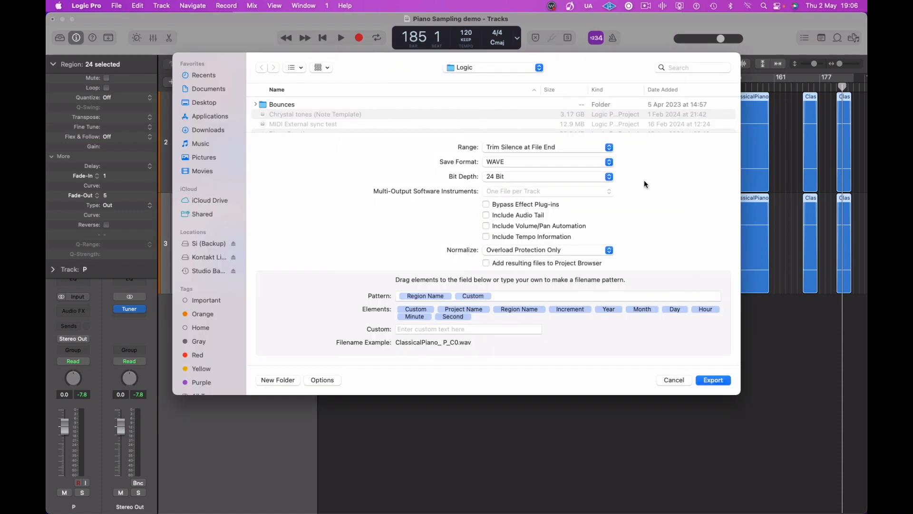
pyautogui.moveTo(493, 177)
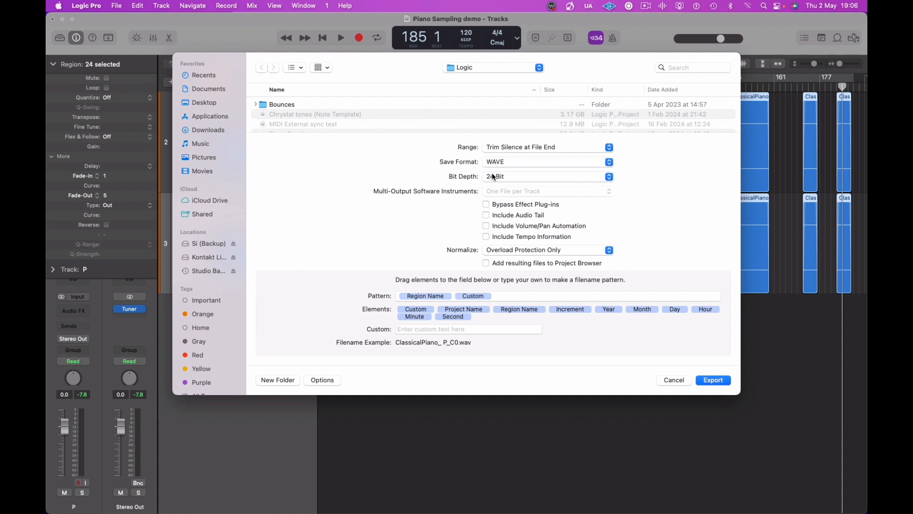
pyautogui.moveTo(505, 206)
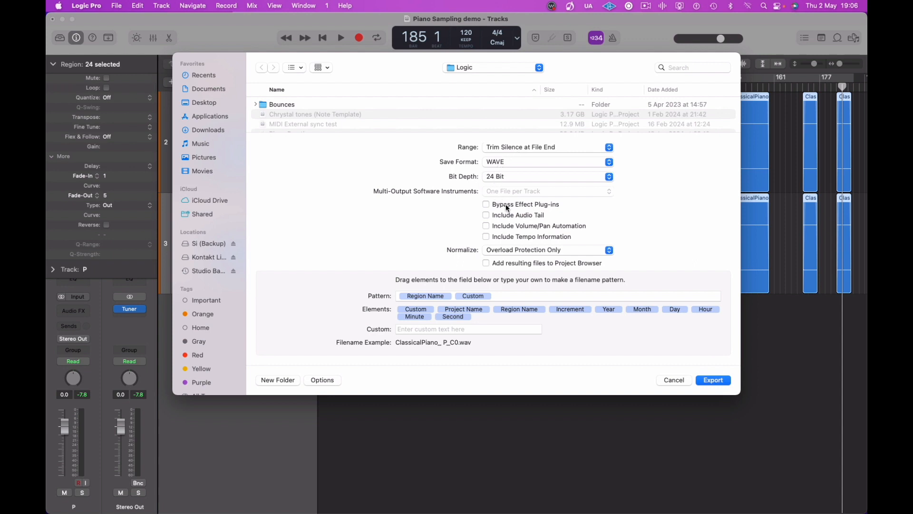
pyautogui.moveTo(411, 303)
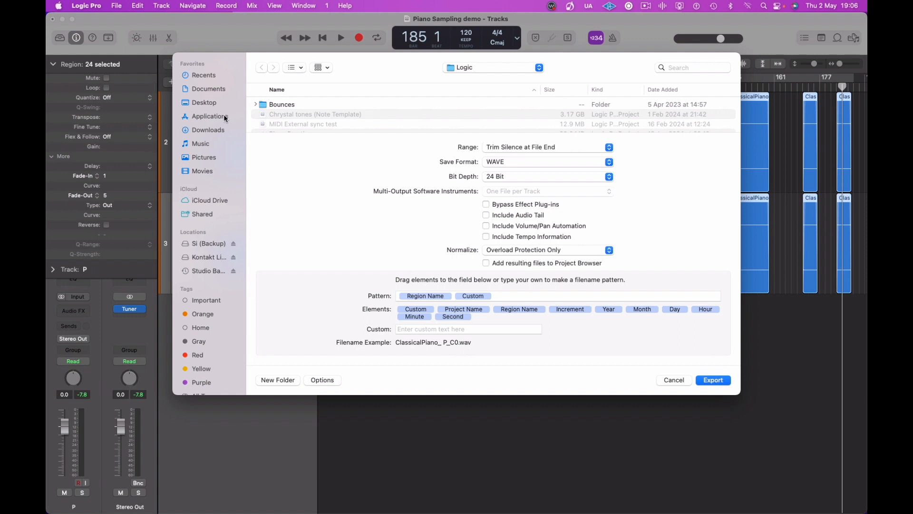
pyautogui.click(203, 102)
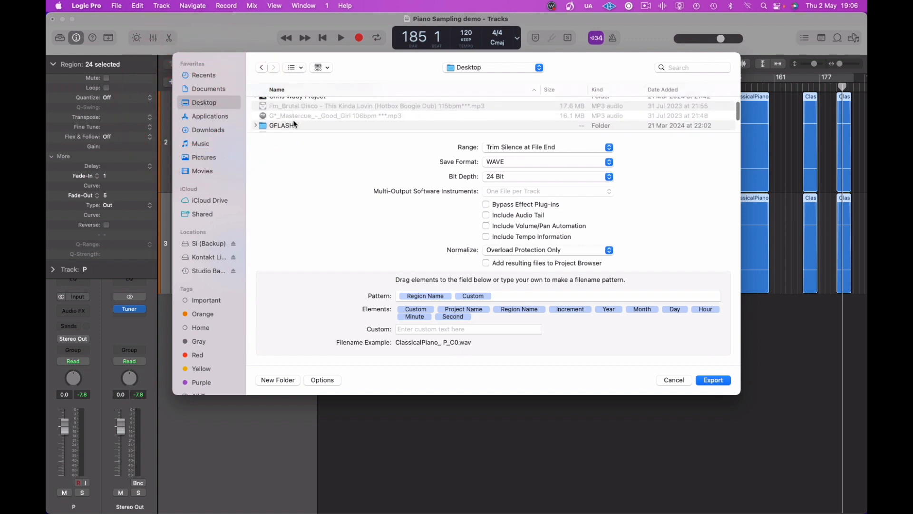
pyautogui.scroll(-3)
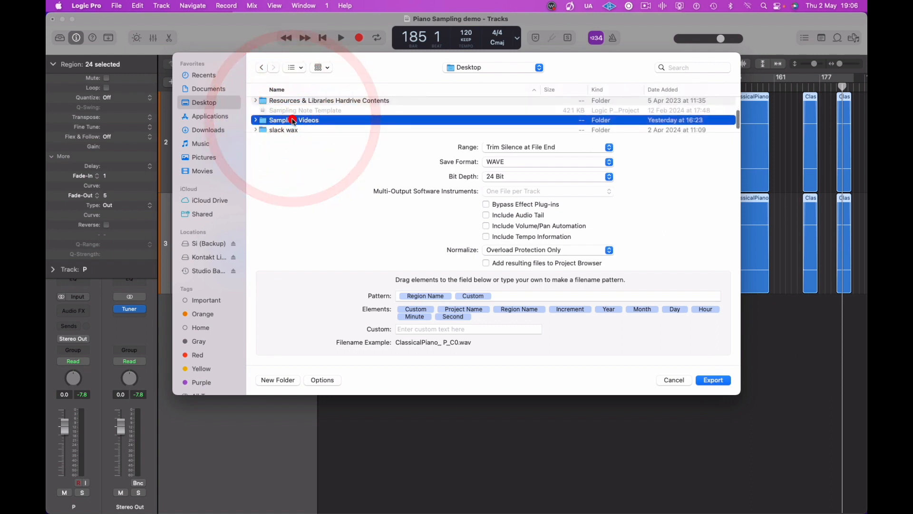
pyautogui.doubleClick(295, 120)
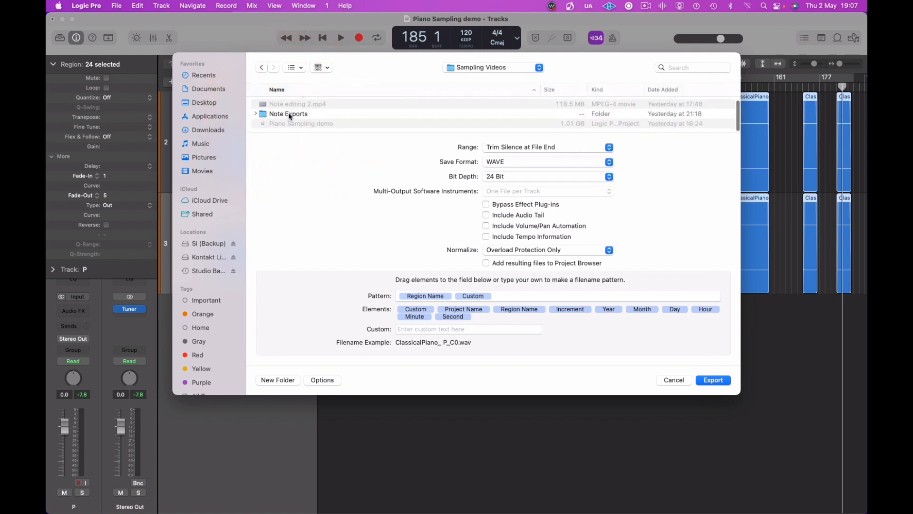
pyautogui.doubleClick(288, 113)
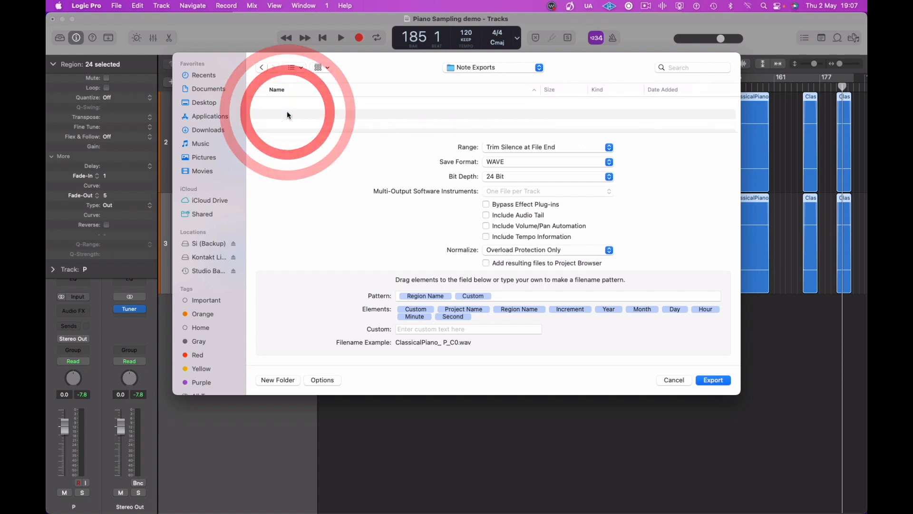
pyautogui.click(712, 379)
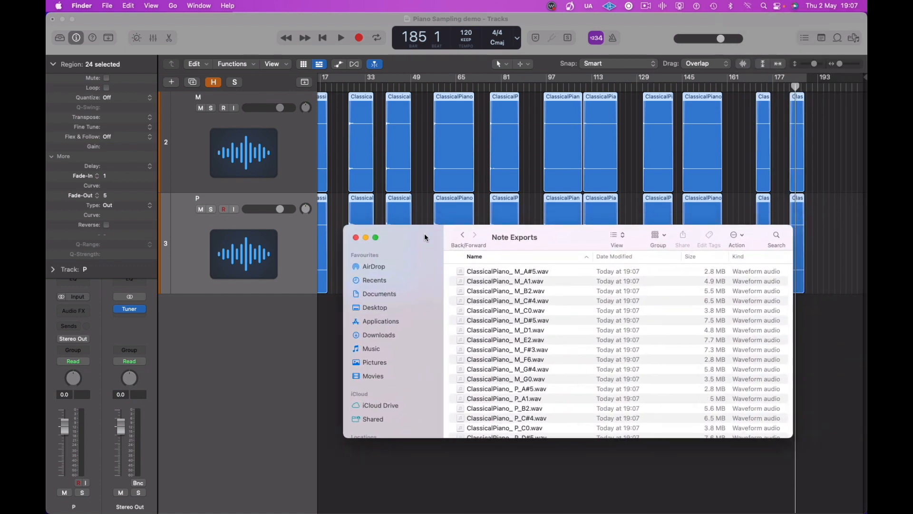
# Step: Preview exported note files such as ClassicalPiano_P_F#3.wav with Quick Look in the Note Exports folder
pyautogui.click(507, 271)
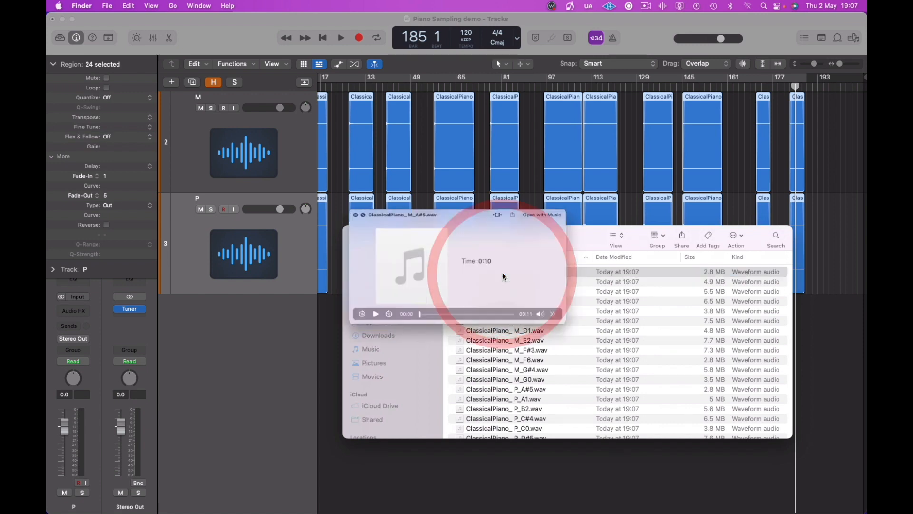
pyautogui.click(505, 330)
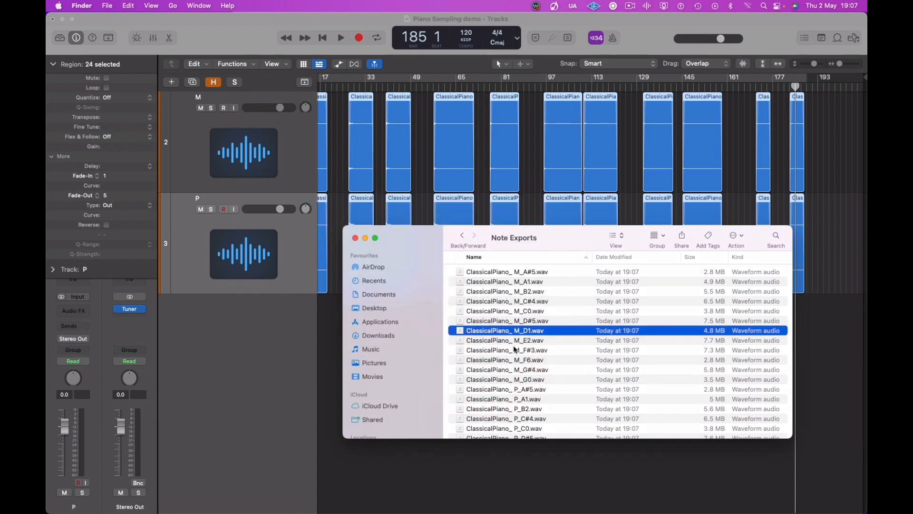
pyautogui.click(505, 389)
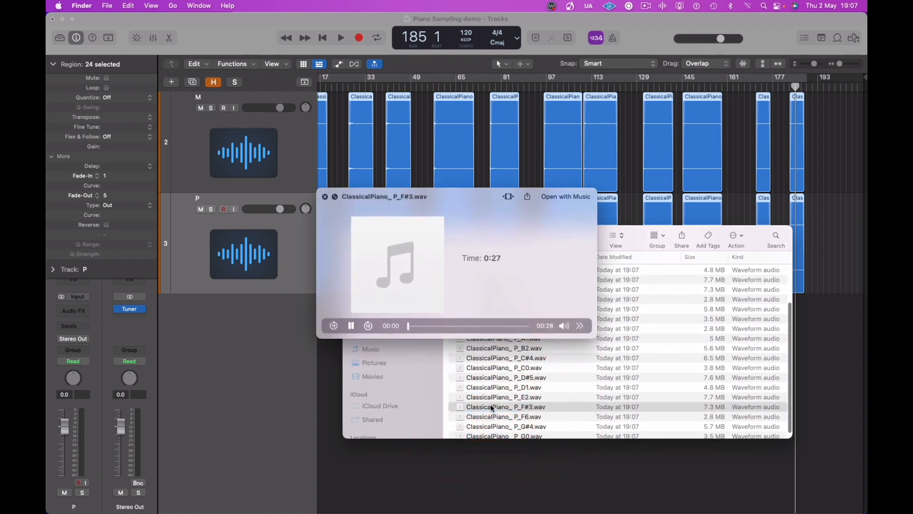
pyautogui.click(492, 408)
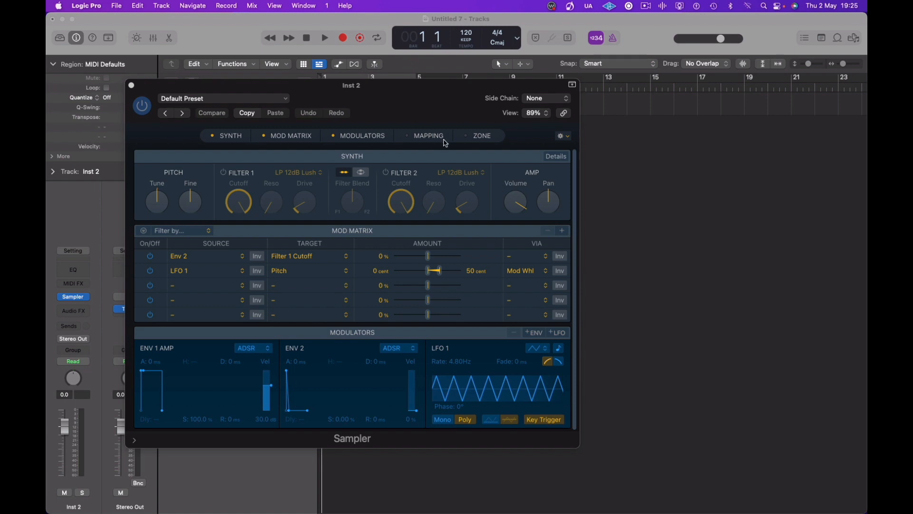
# Step: Show Sampler's Mapping area and select the ClassicalPiano P note files to drag in as zones
pyautogui.click(428, 135)
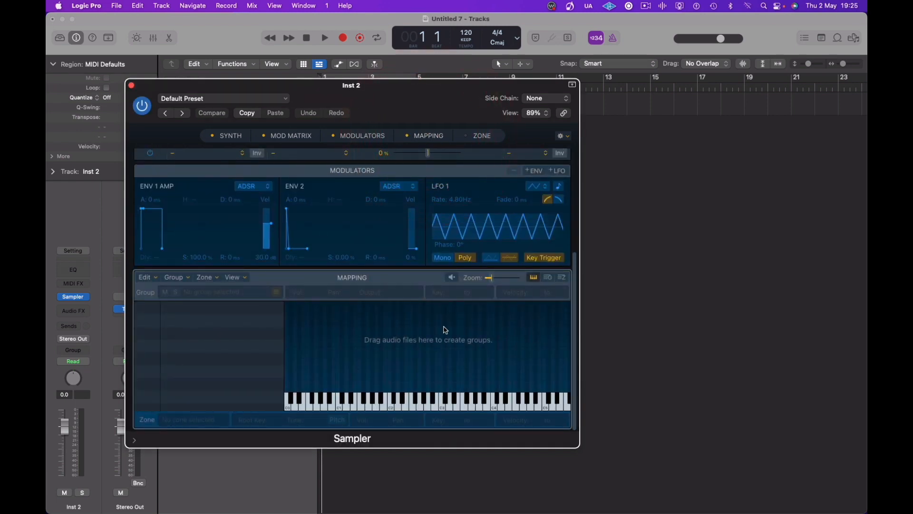
pyautogui.moveTo(419, 313)
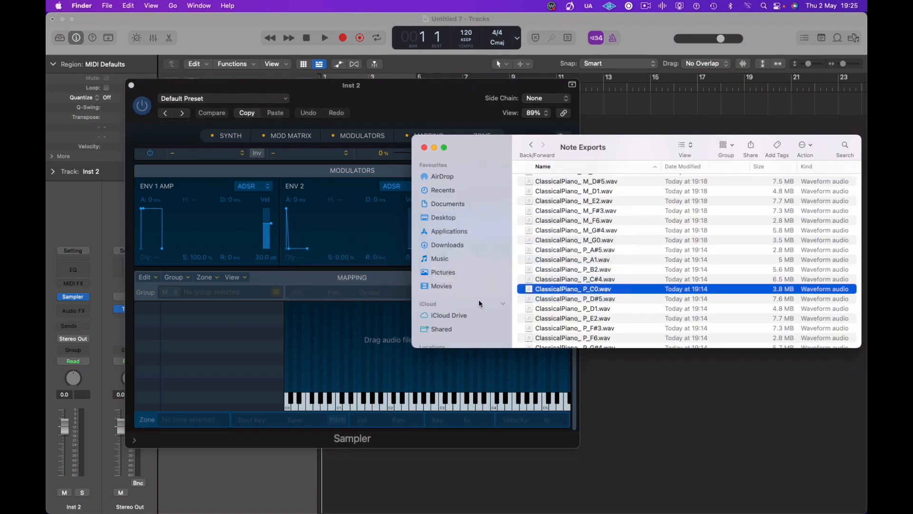
pyautogui.scroll(-3)
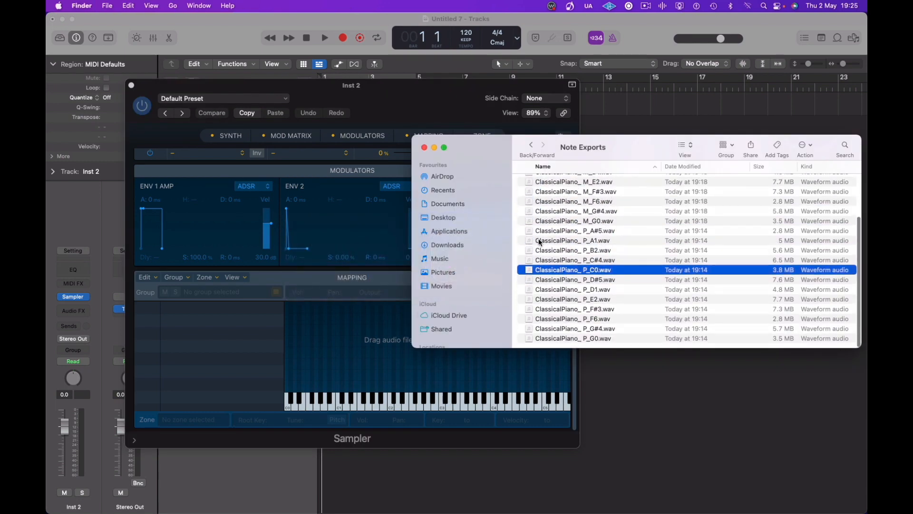
pyautogui.scroll(3)
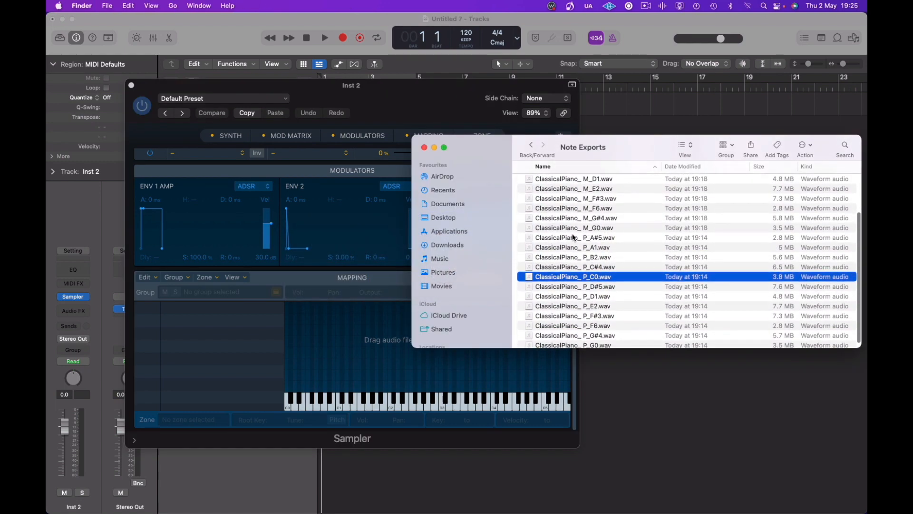
pyautogui.click(574, 296)
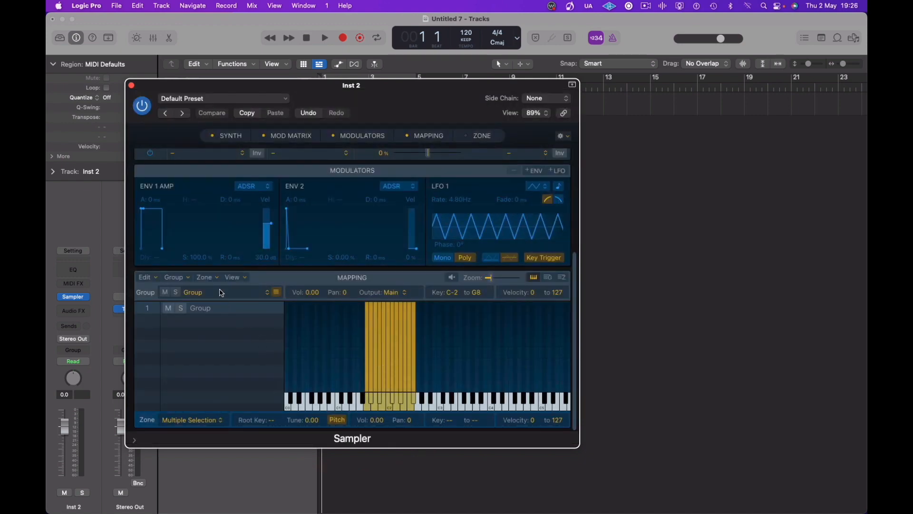
# Step: Automap the zones using Root Note from Audio File Names and audition a mapped piano zone
pyautogui.click(205, 277)
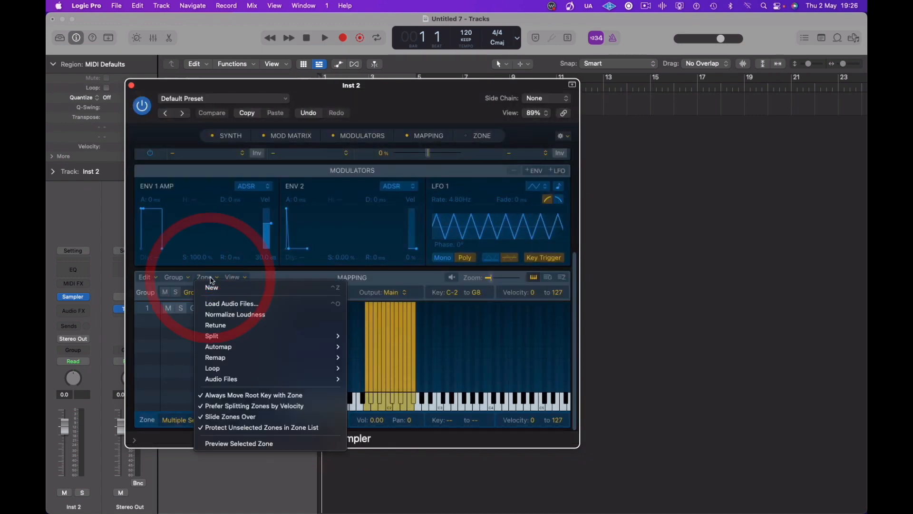
pyautogui.moveTo(218, 346)
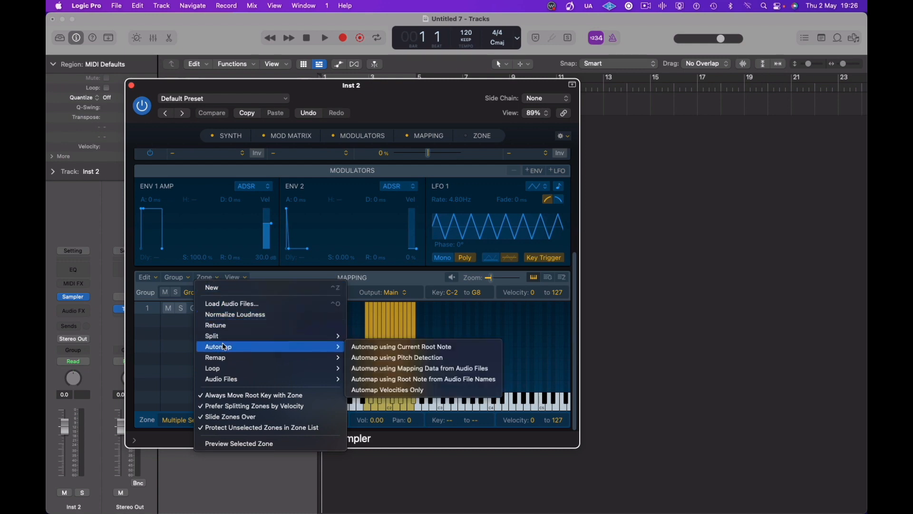
pyautogui.moveTo(423, 379)
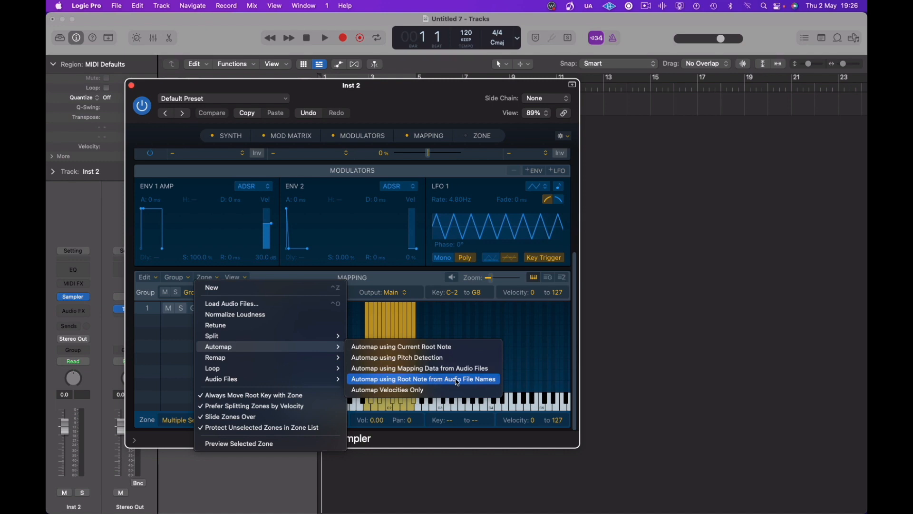
pyautogui.click(424, 378)
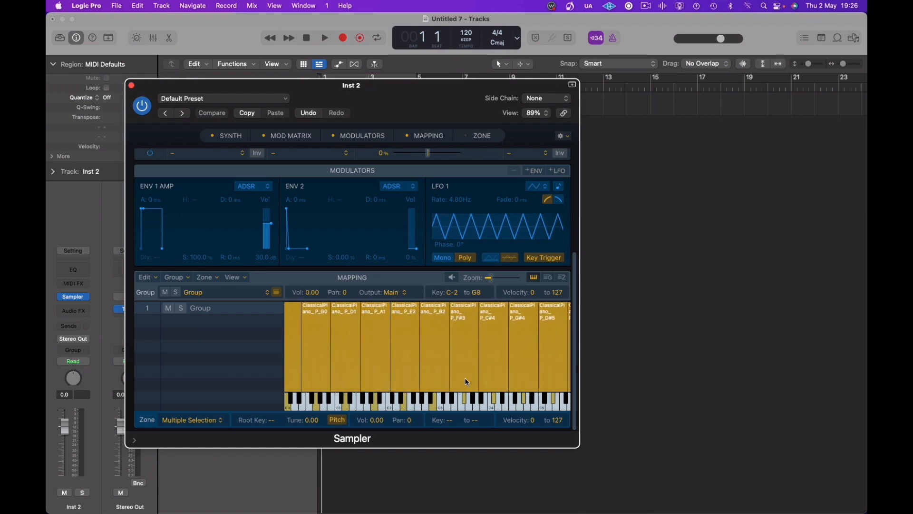
pyautogui.moveTo(173, 419)
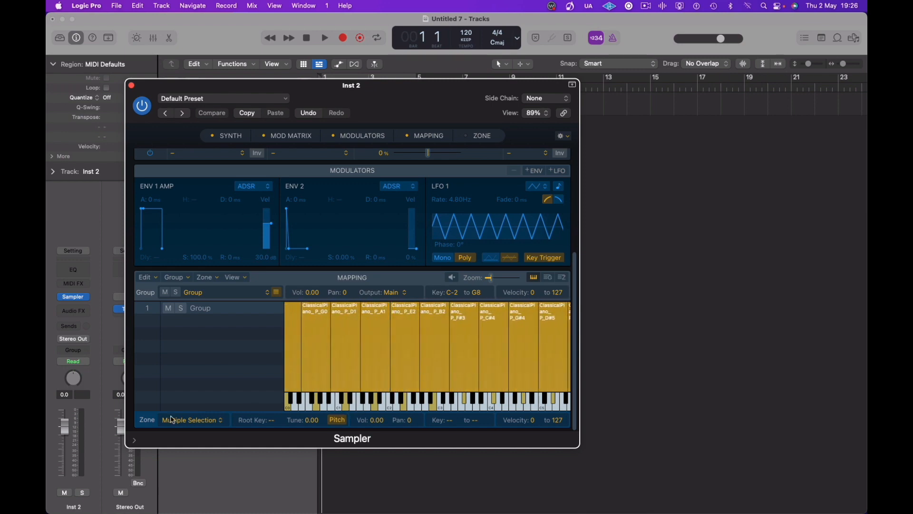
pyautogui.moveTo(242, 422)
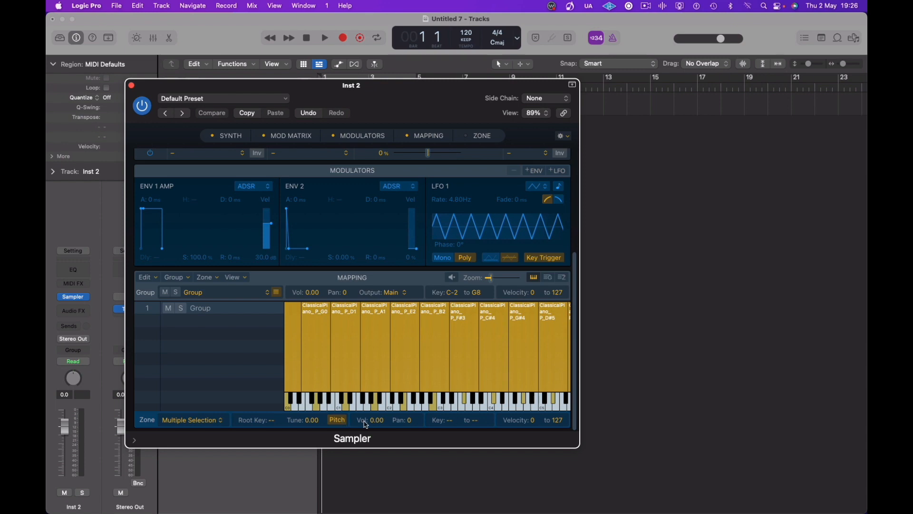
pyautogui.moveTo(517, 423)
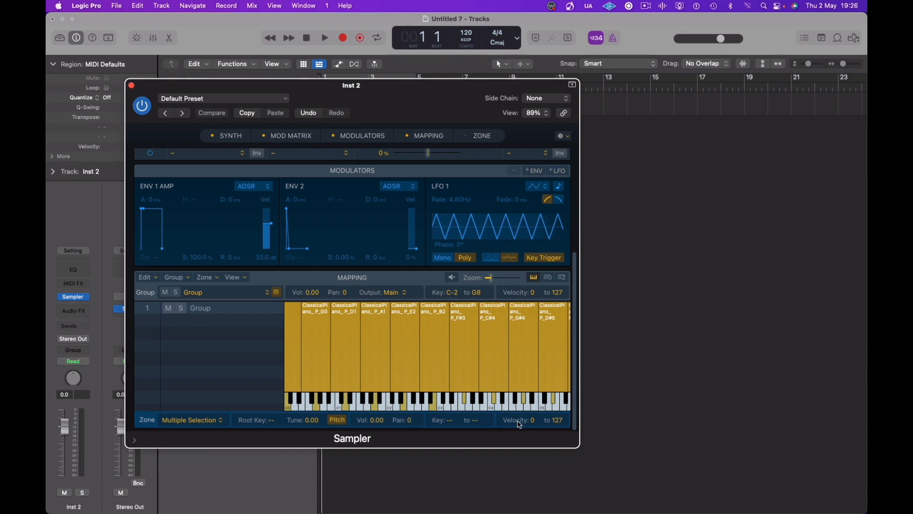
pyautogui.moveTo(497, 347)
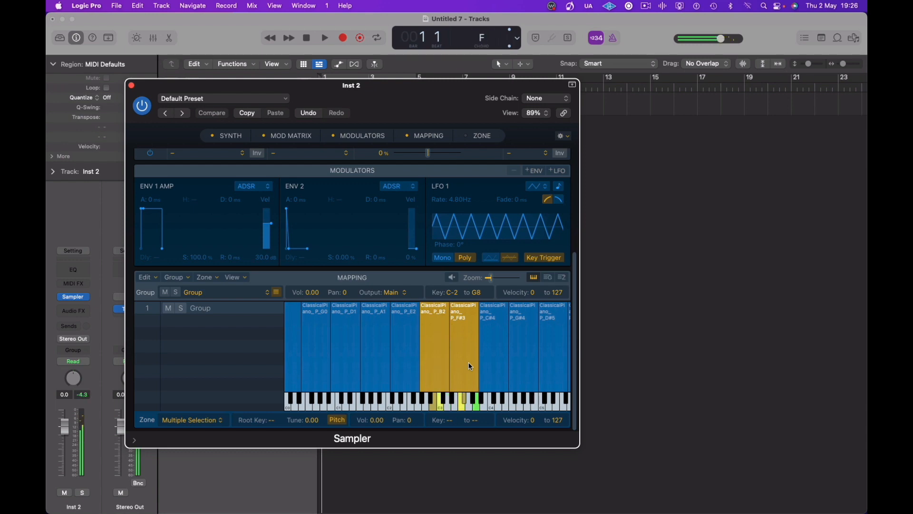
pyautogui.click(375, 344)
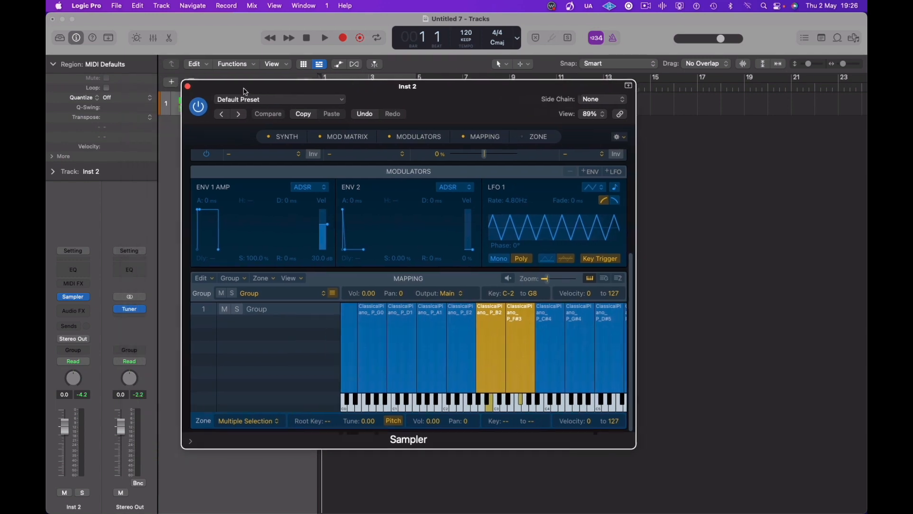
pyautogui.click(128, 308)
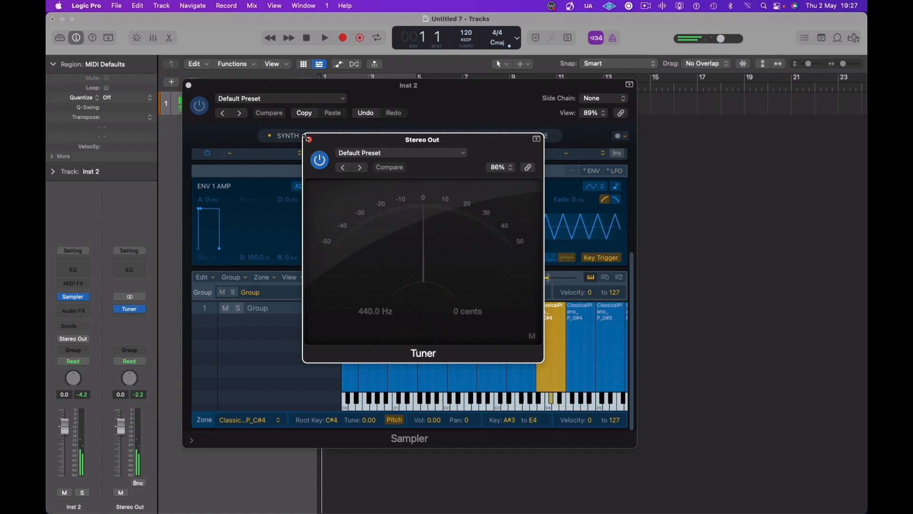
pyautogui.click(308, 139)
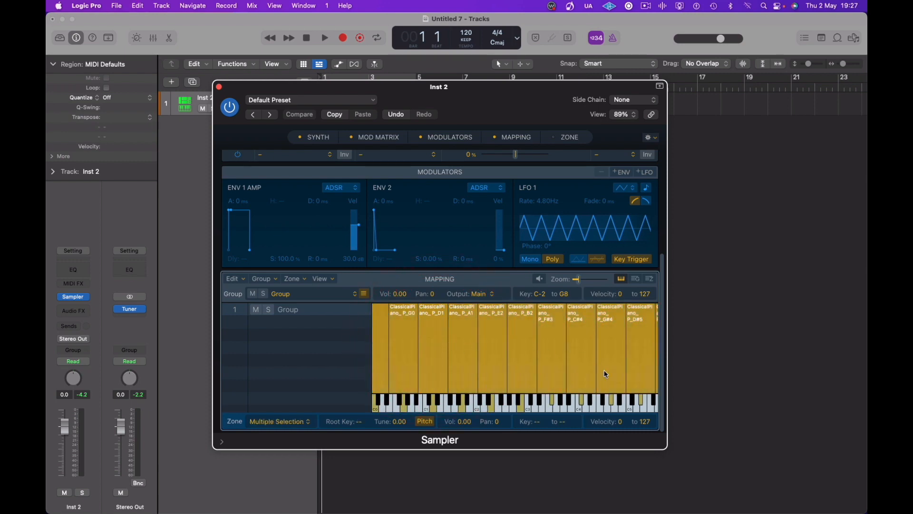
pyautogui.moveTo(616, 410)
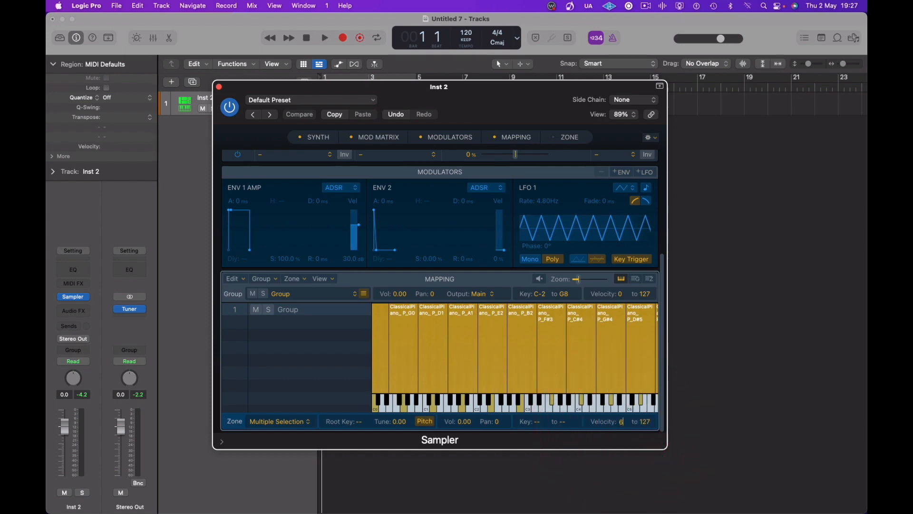
# Step: Set the zones' low velocity to 63 and rename the group Piano (P)
pyautogui.write('3')
pyautogui.click(323, 309)
pyautogui.write('Piano (P')
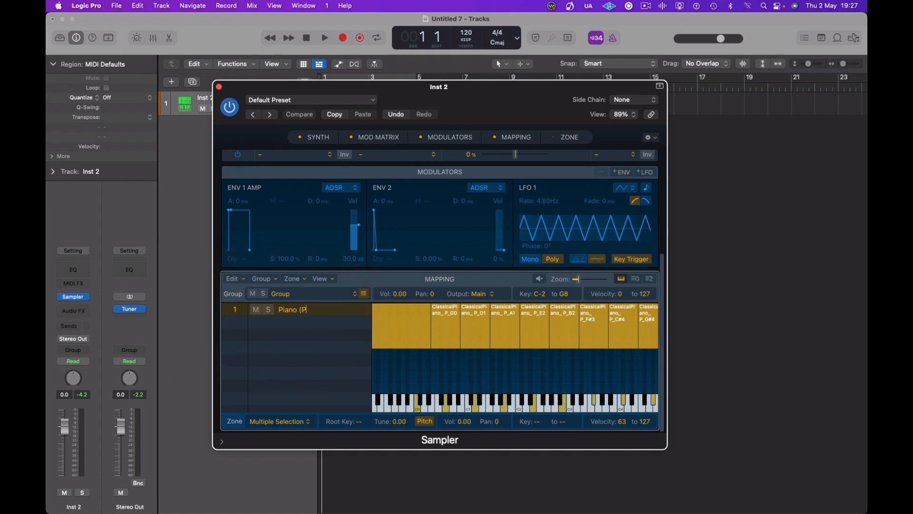
pyautogui.click(348, 309)
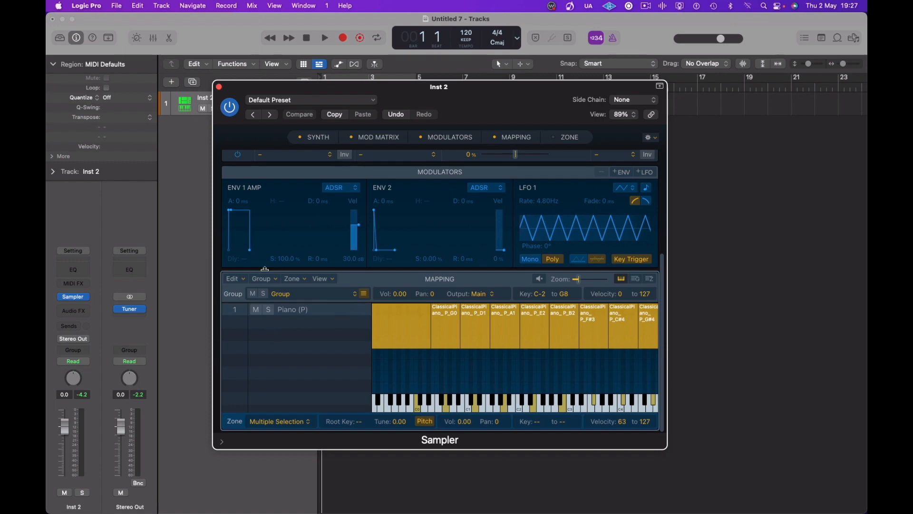
# Step: Create a new empty group via Group > New and rename it Piano (M)
pyautogui.click(263, 279)
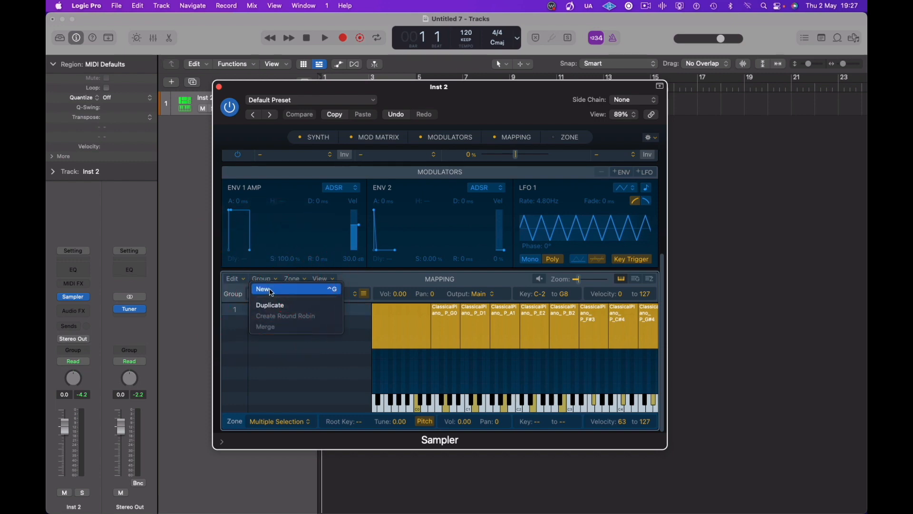
pyautogui.click(263, 289)
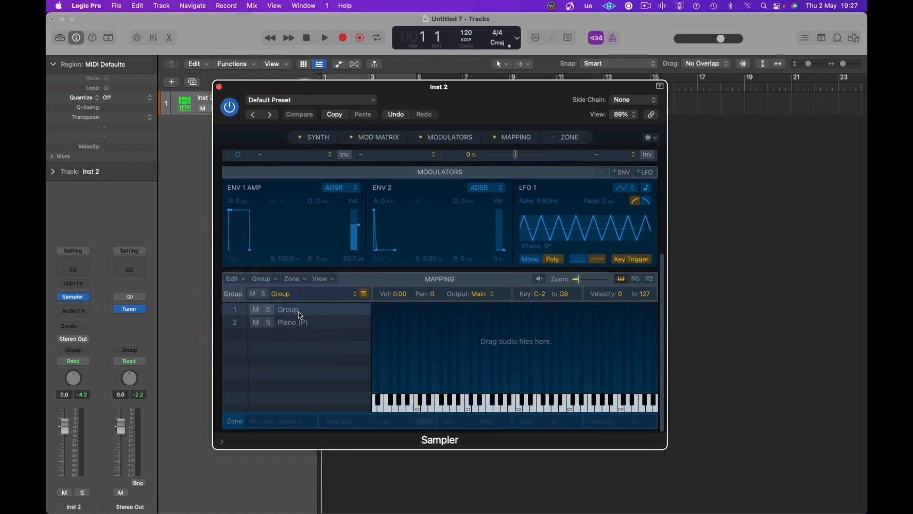
pyautogui.click(287, 309)
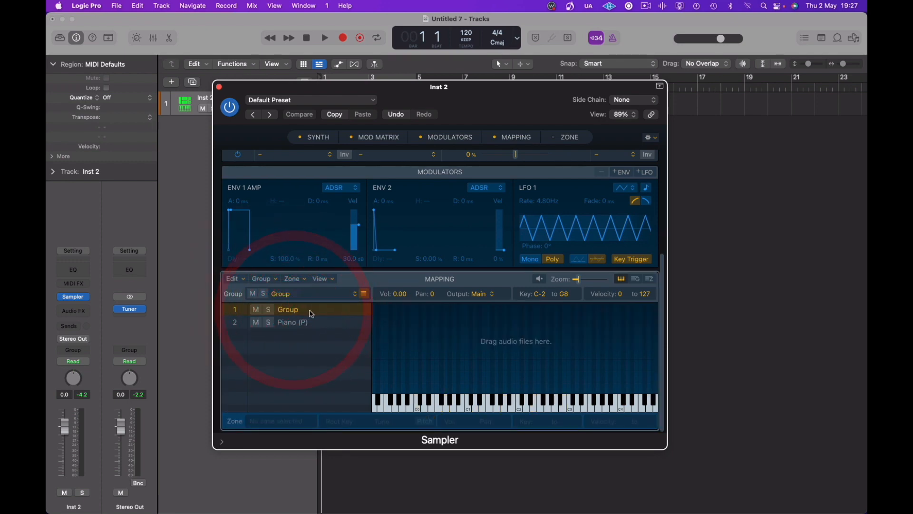
pyautogui.doubleClick(288, 309)
pyautogui.write('Piano (m')
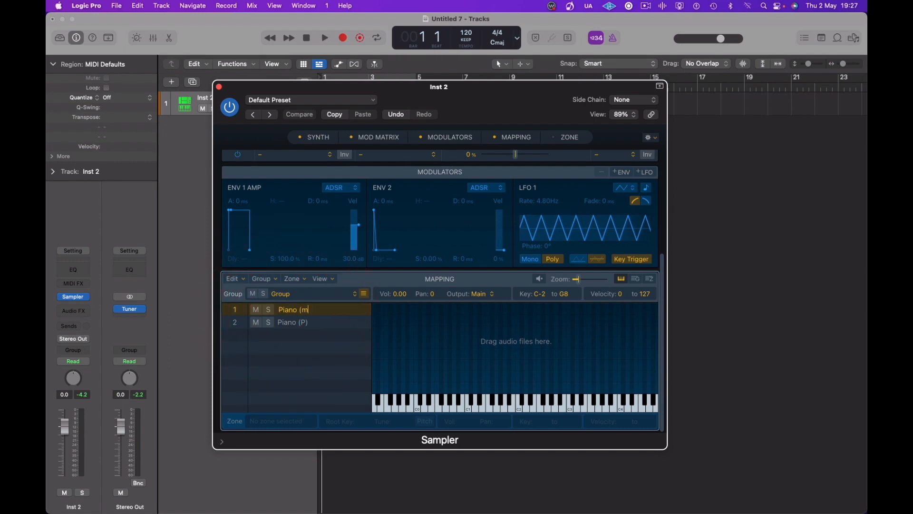
pyautogui.press('backspace')
pyautogui.write('M)')
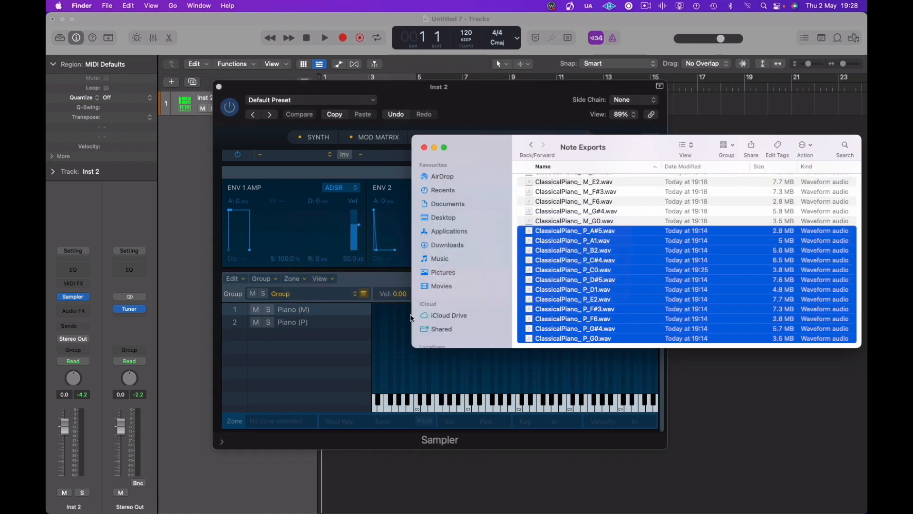
# Step: Select the ClassicalPiano M WAV files in Finder to bring them into the Piano (M) group
pyautogui.scroll(3)
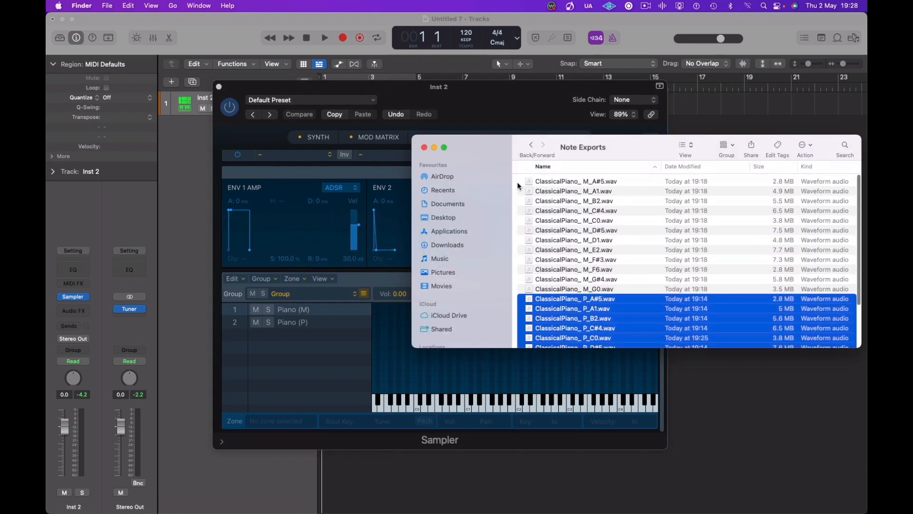
pyautogui.click(576, 190)
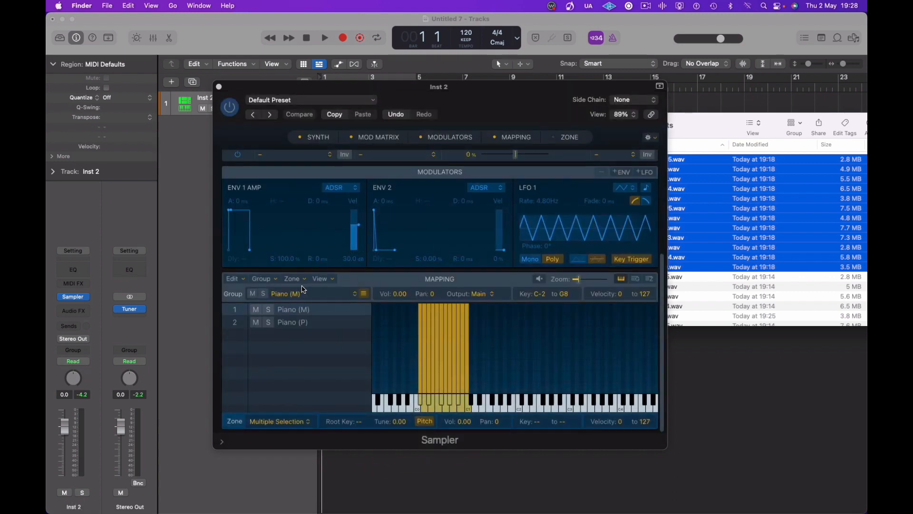
# Step: Automap the Piano (M) zones across the keyboard using root notes from the audio file names
pyautogui.click(294, 277)
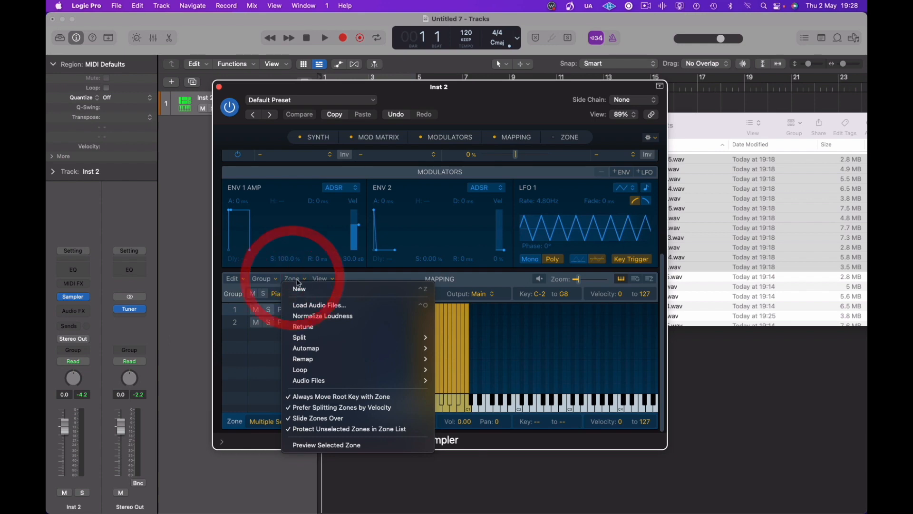
pyautogui.moveTo(320, 337)
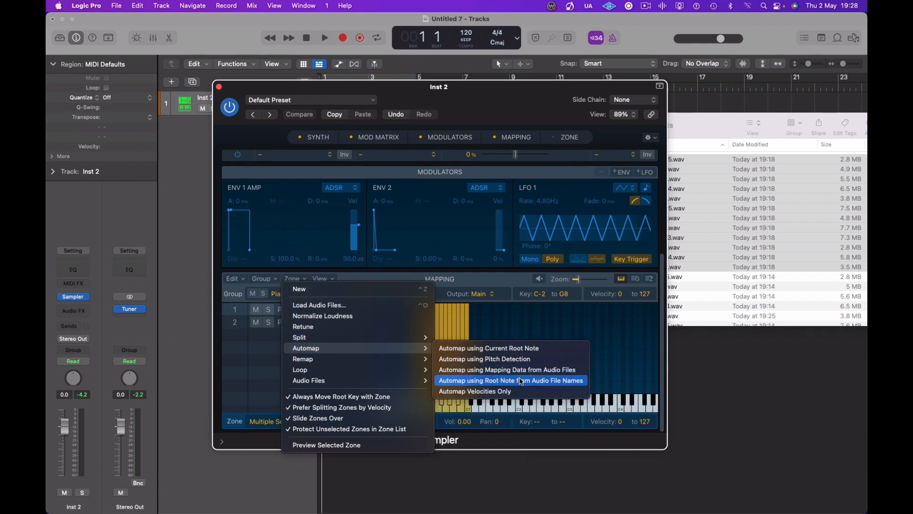
pyautogui.click(511, 380)
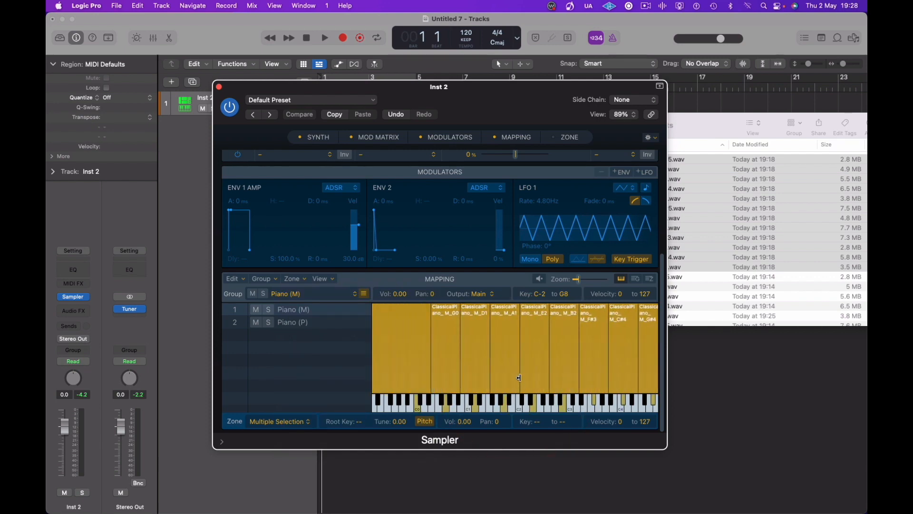
pyautogui.moveTo(626, 421)
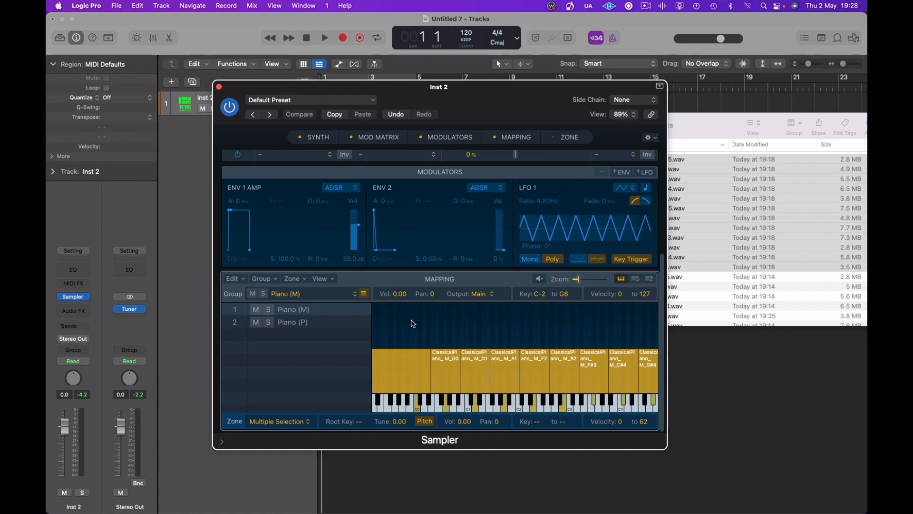
pyautogui.moveTo(634, 289)
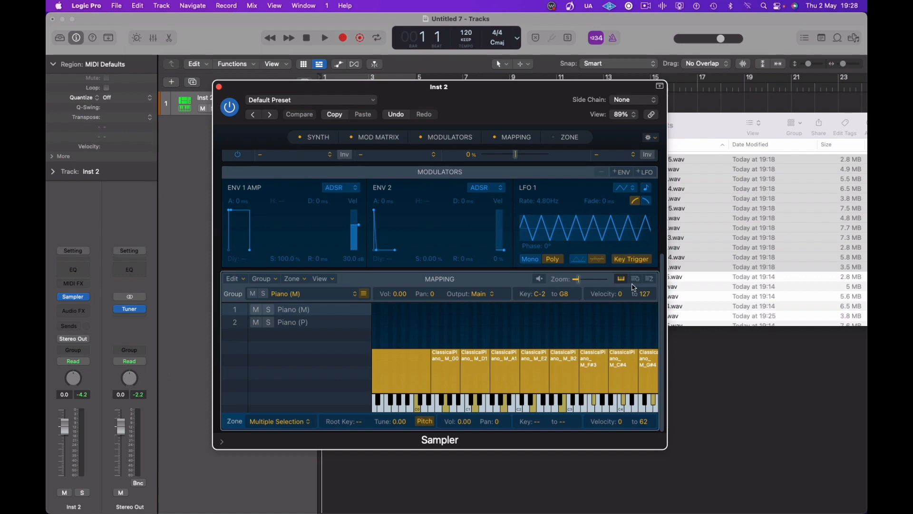
pyautogui.moveTo(652, 282)
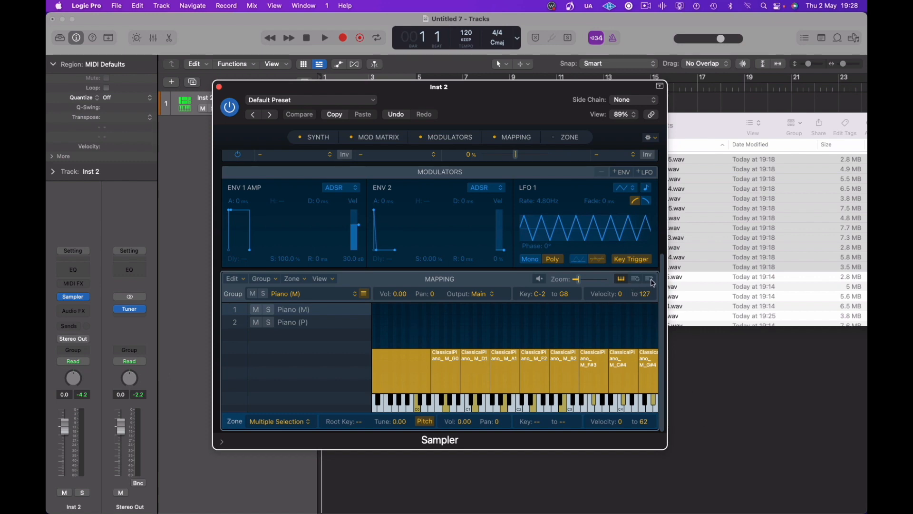
# Step: Review the Piano (M) zones in list view, checking key range, velocity, group, loop and sample start/end columns
pyautogui.click(648, 279)
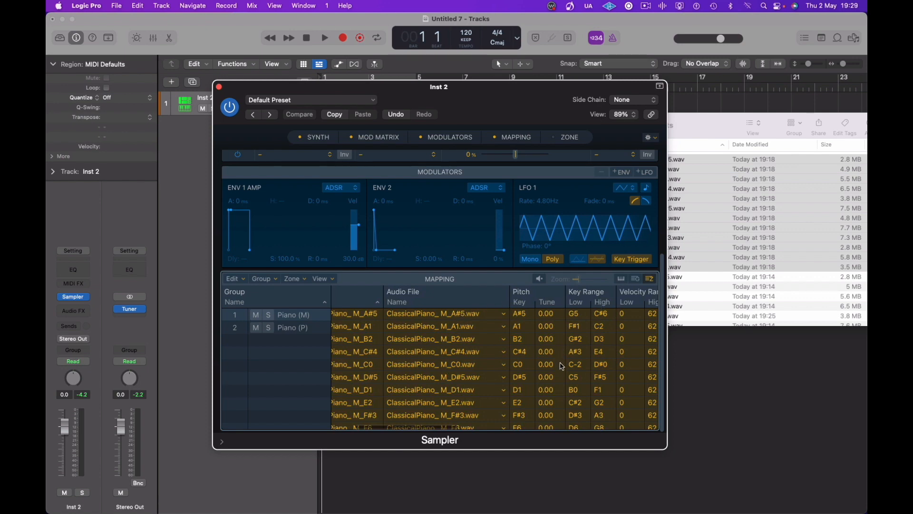
pyautogui.scroll(-3)
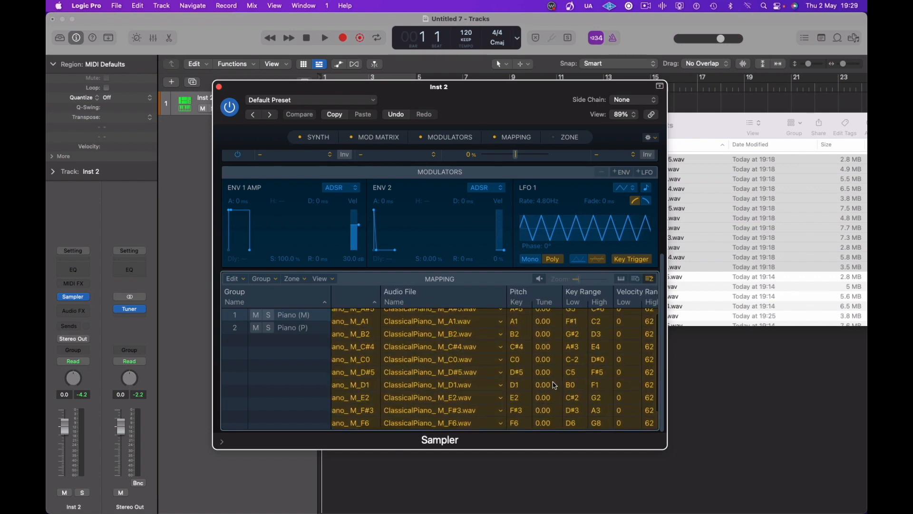
pyautogui.hscroll(3)
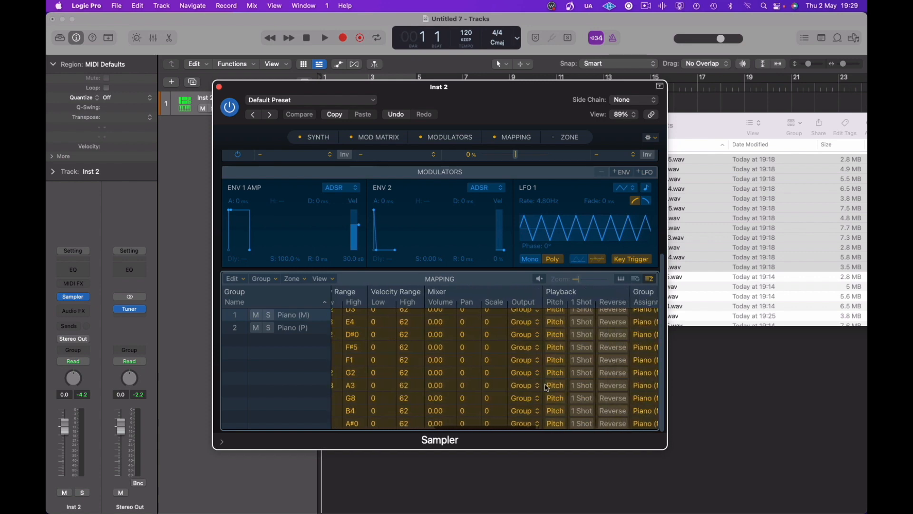
pyautogui.scroll(3)
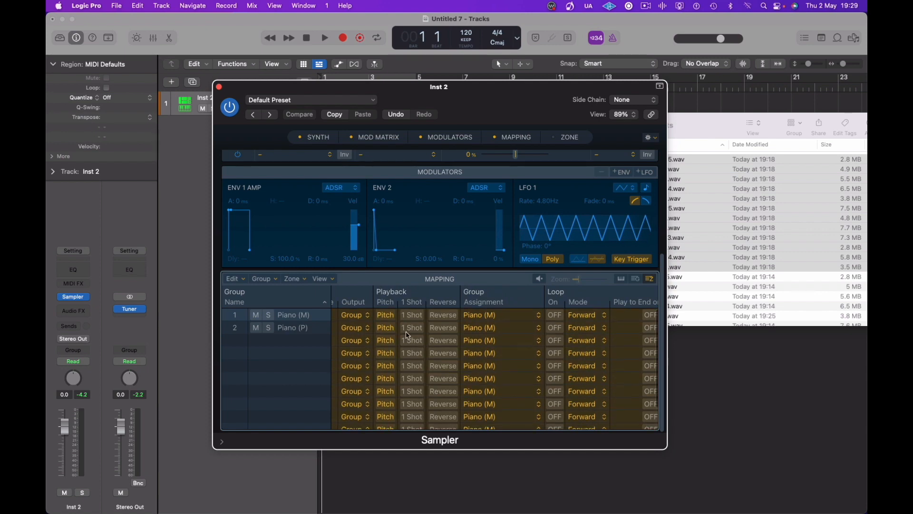
pyautogui.moveTo(419, 321)
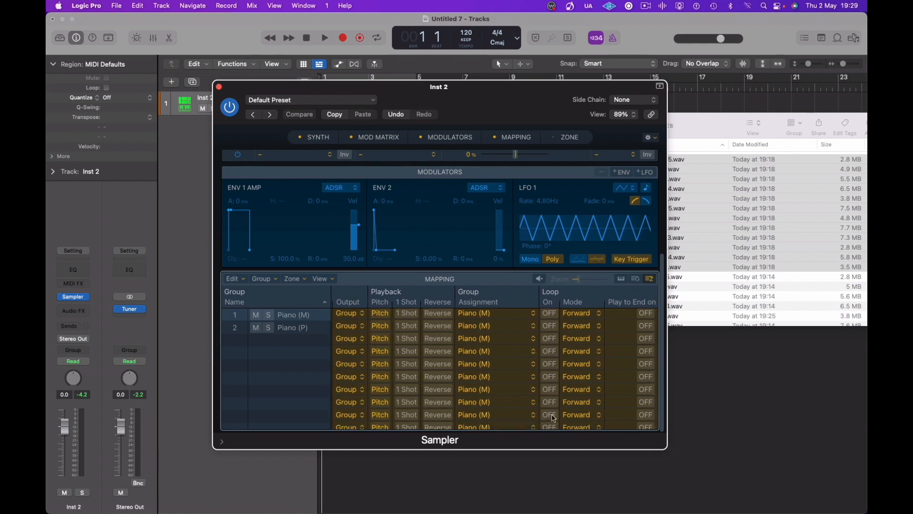
pyautogui.hscroll(3)
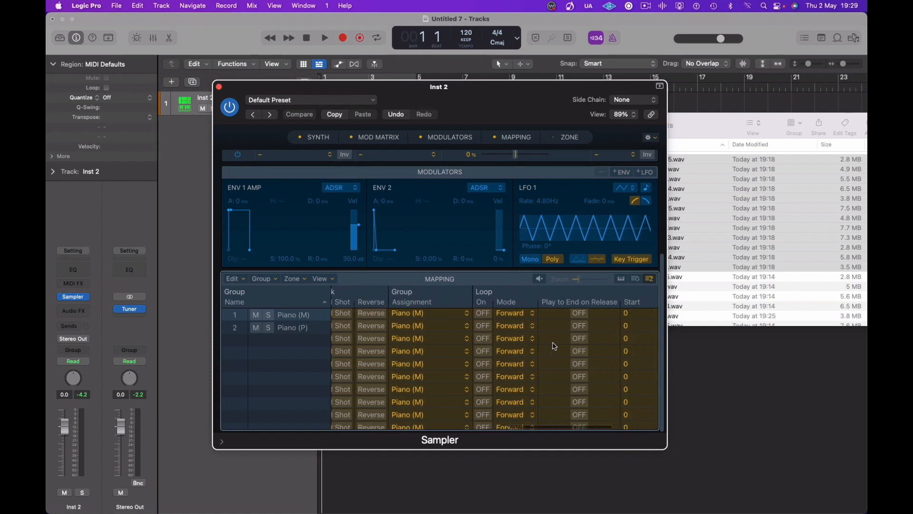
pyautogui.hscroll(3)
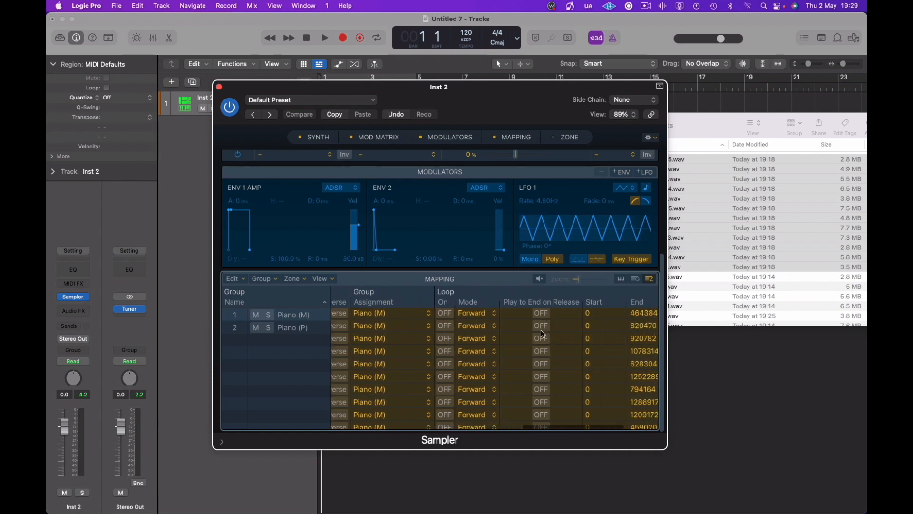
pyautogui.moveTo(551, 389)
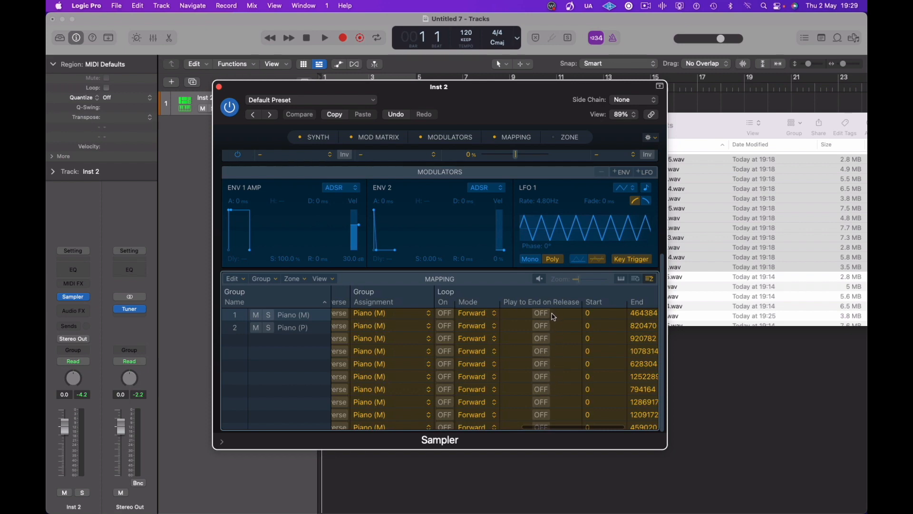
pyautogui.moveTo(550, 419)
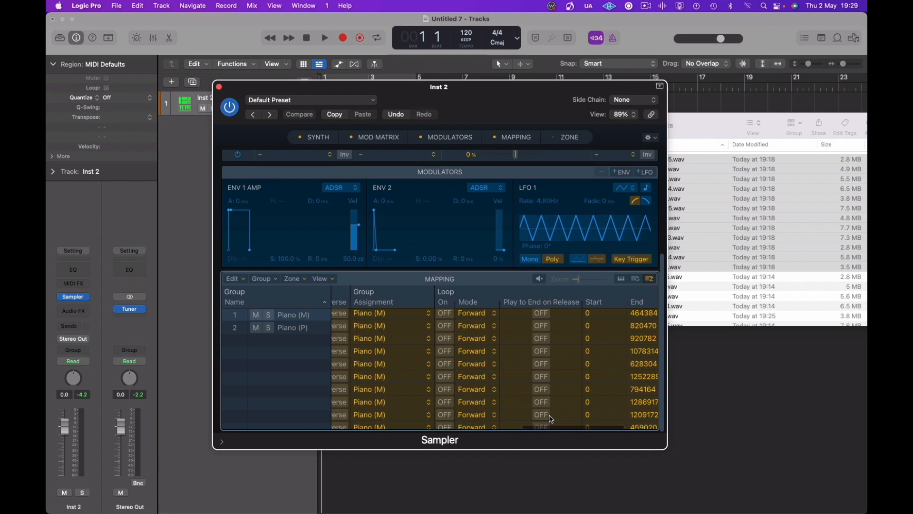
pyautogui.moveTo(607, 328)
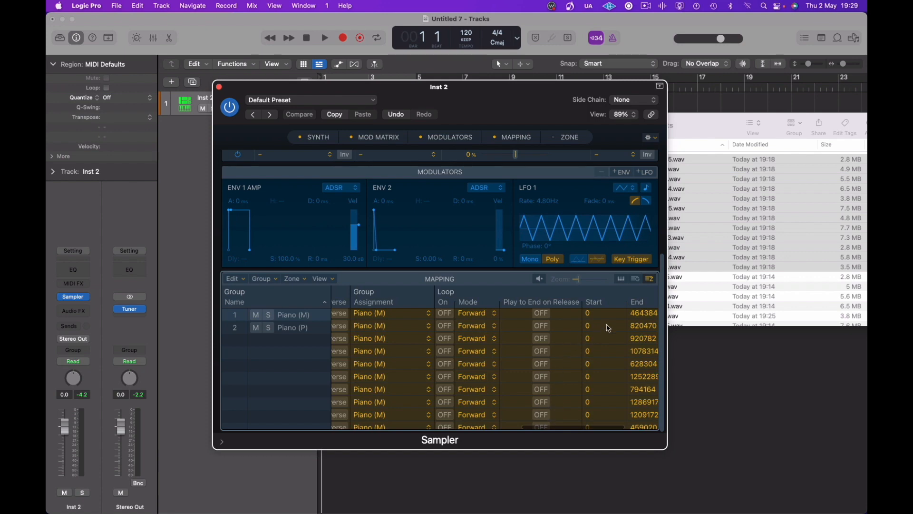
pyautogui.hscroll(3)
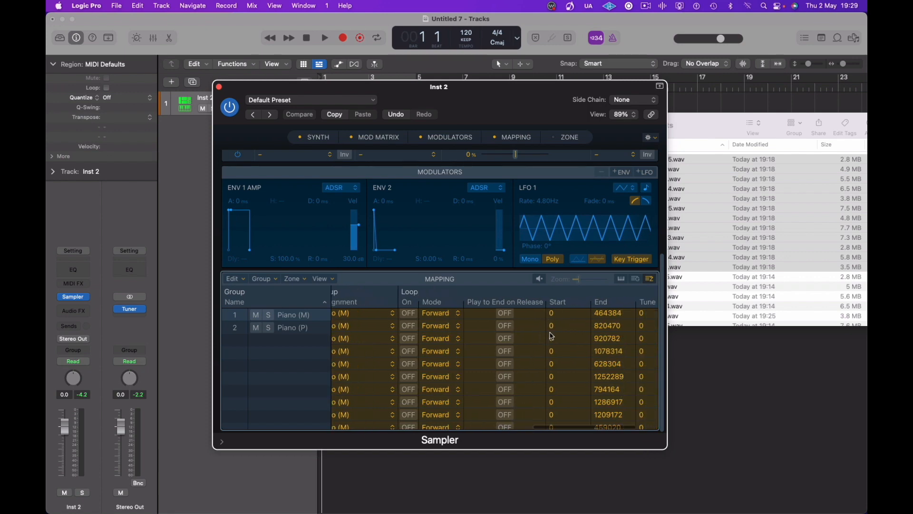
pyautogui.hscroll(3)
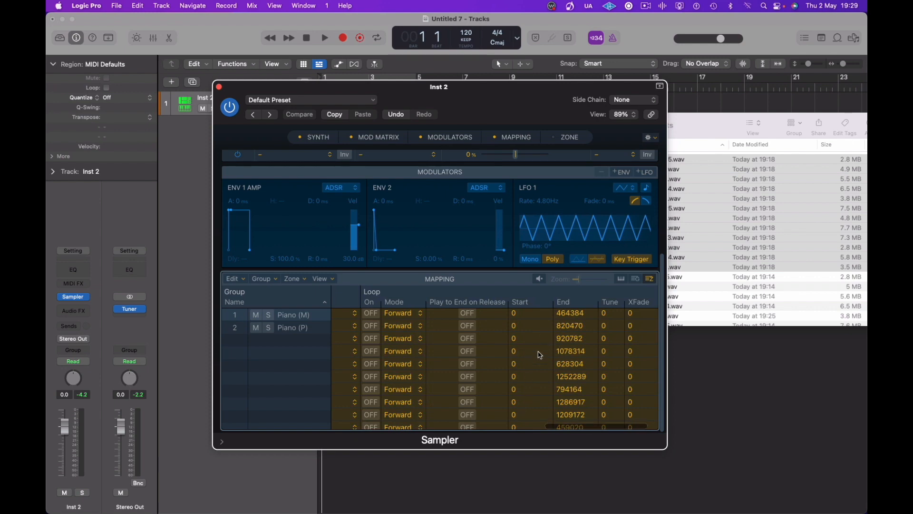
pyautogui.hscroll(3)
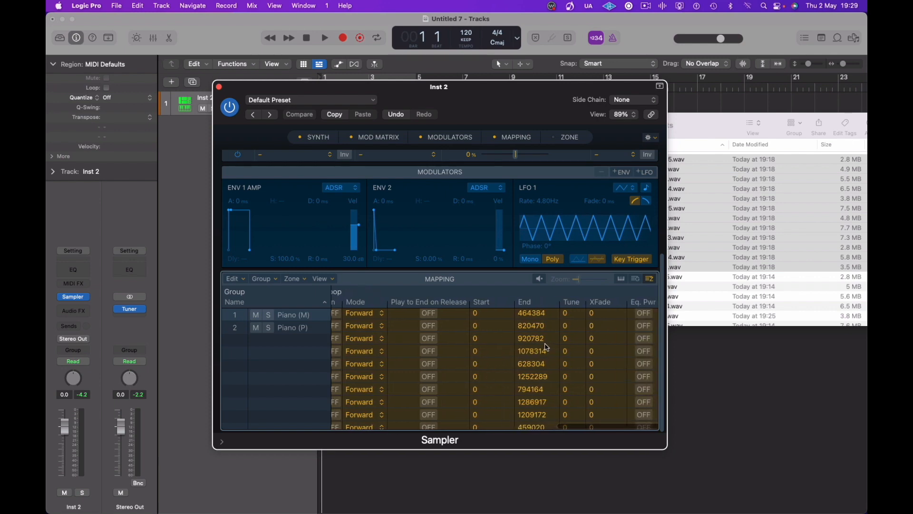
pyautogui.click(649, 279)
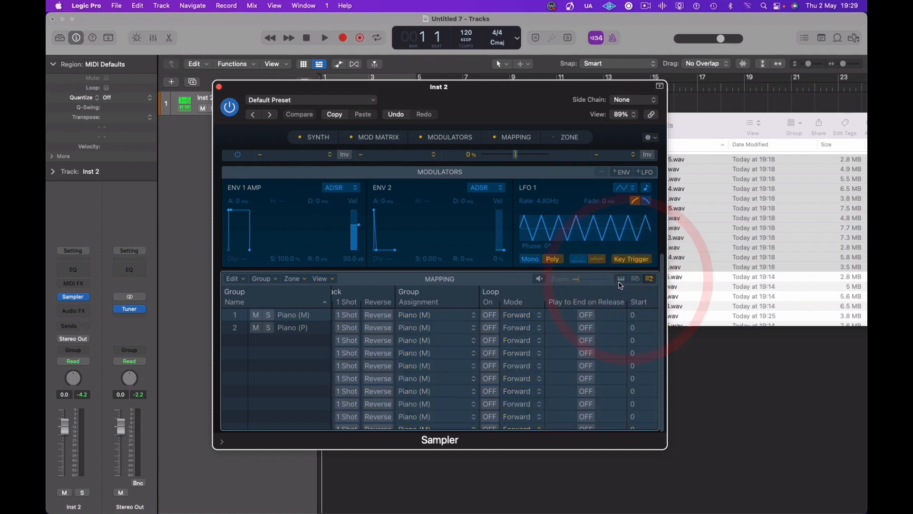
# Step: Back in keyboard view, compare the Piano (P) and Piano (M) groups, auditioning the F#3 zone
pyautogui.click(621, 278)
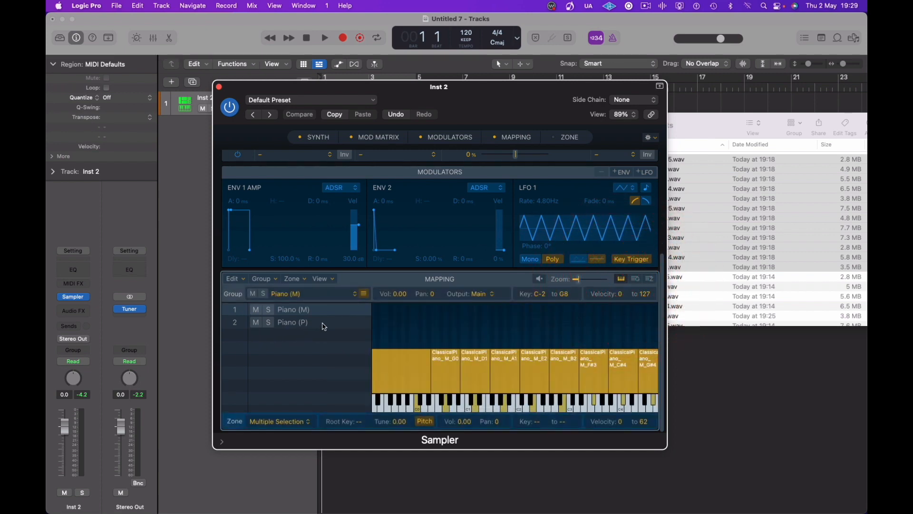
pyautogui.click(292, 323)
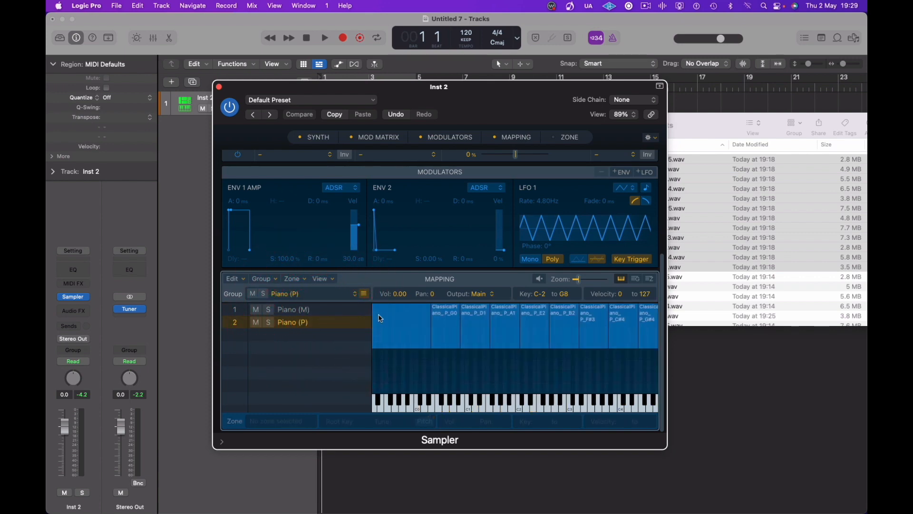
pyautogui.click(593, 325)
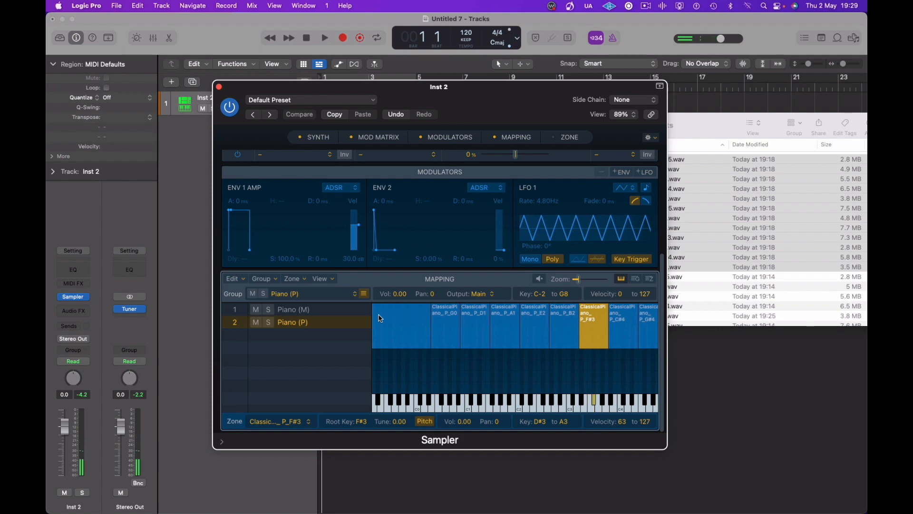
pyautogui.click(294, 309)
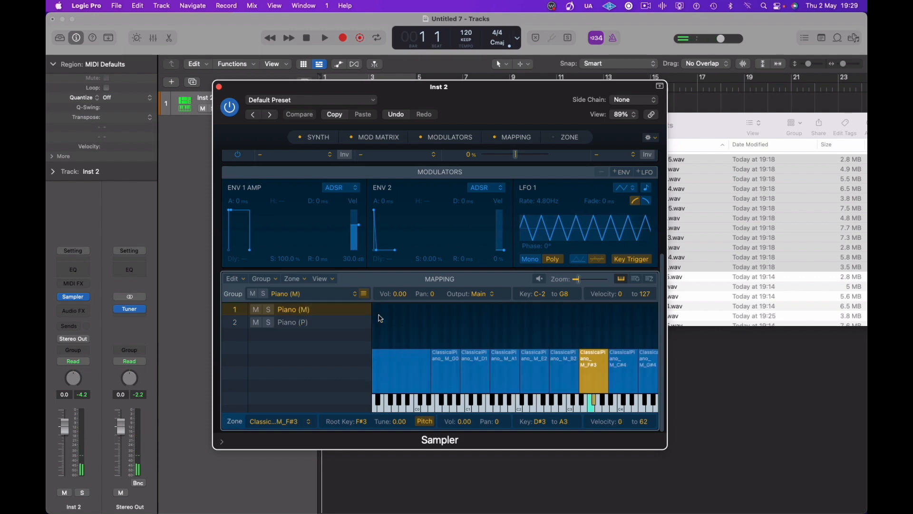
pyautogui.click(293, 323)
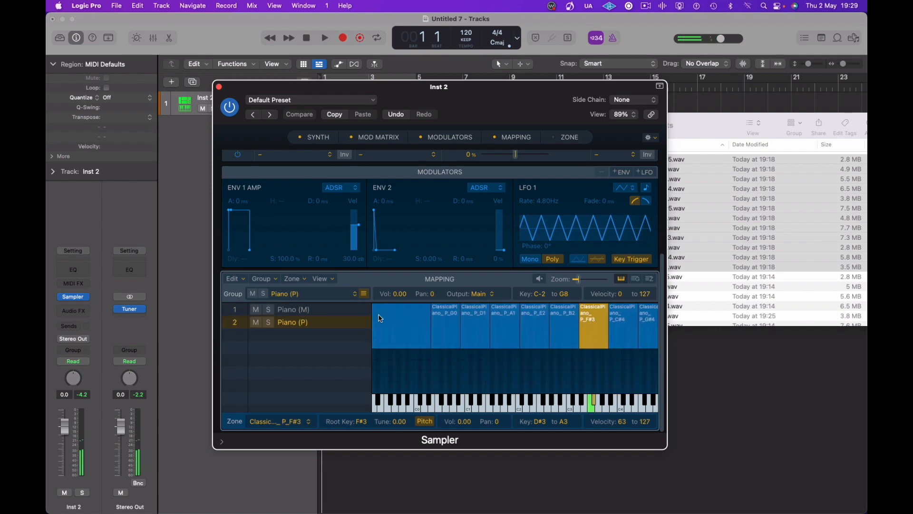
pyautogui.click(294, 309)
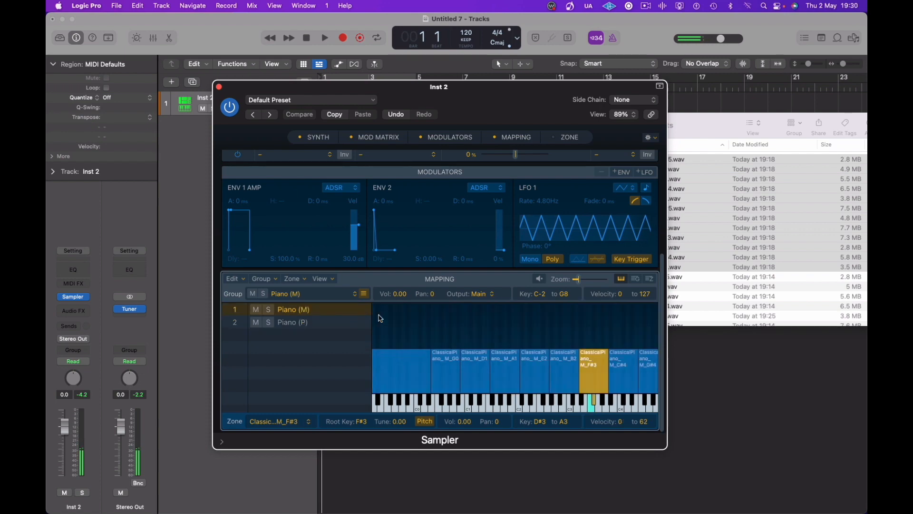
# Step: Assign velocities 0–62 to the Piano (M) zones and 63–127 to the Piano (P) zones
pyautogui.click(293, 322)
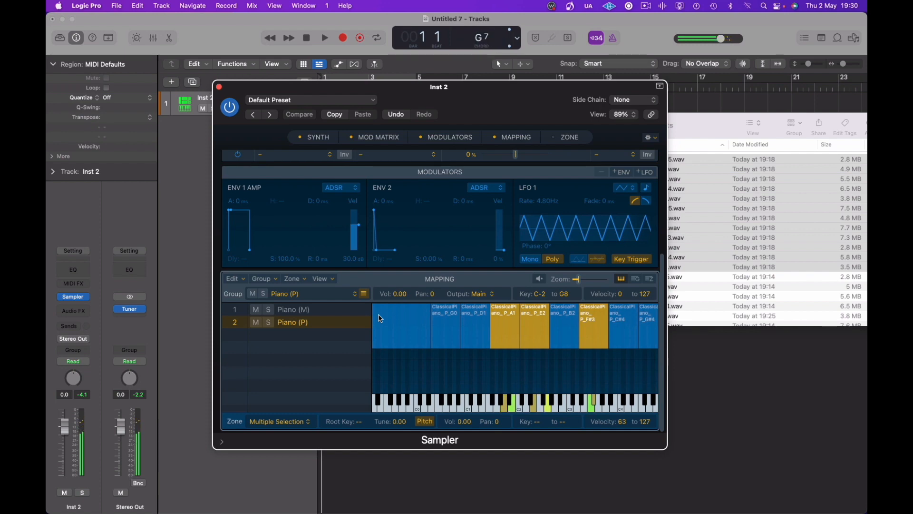
pyautogui.click(593, 324)
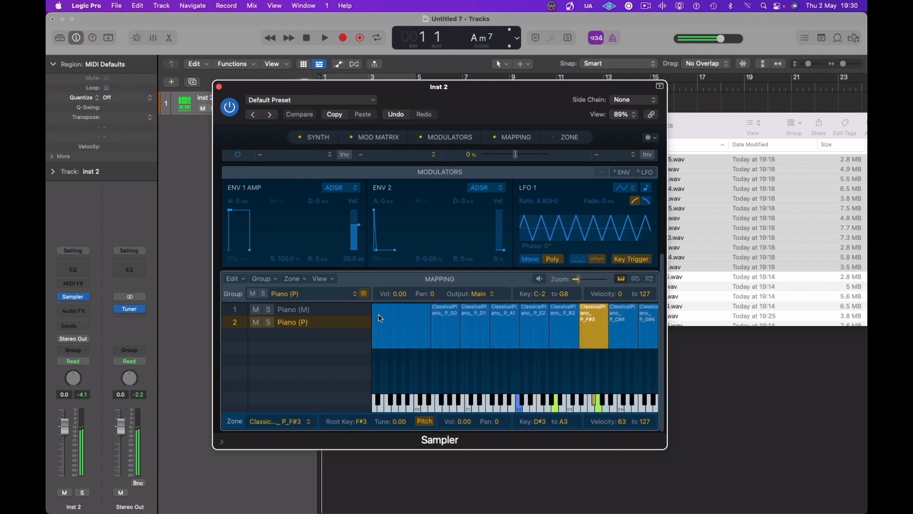
pyautogui.click(294, 309)
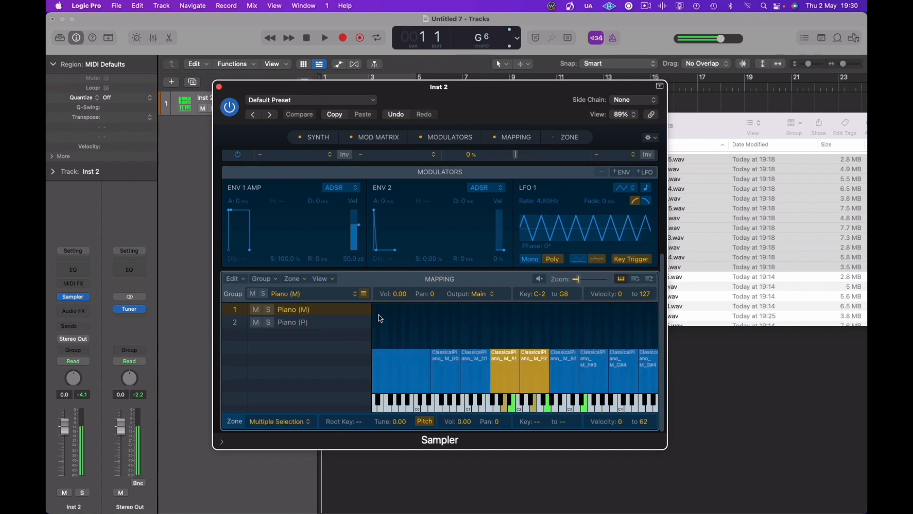
pyautogui.click(293, 322)
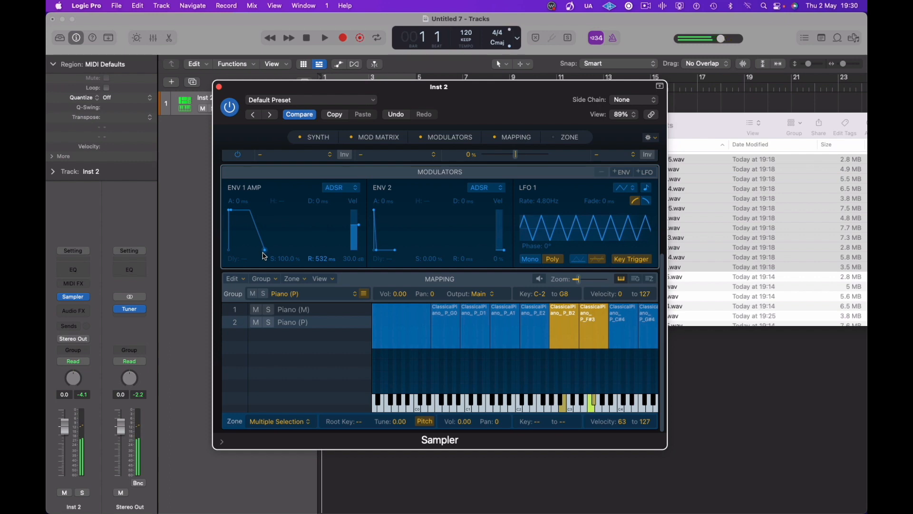
# Step: Audition the F#3, C#4, B2 and A1 zones across both velocity layers with the longer release
pyautogui.click(592, 324)
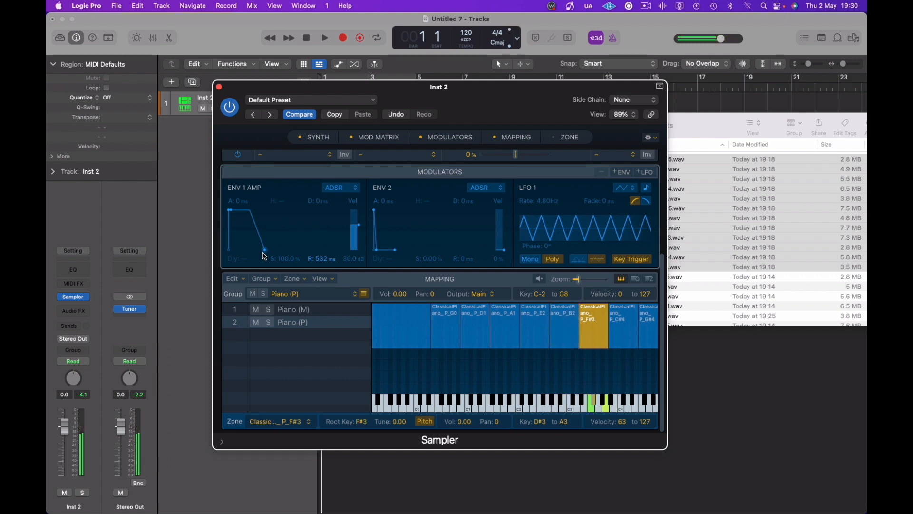
pyautogui.click(622, 325)
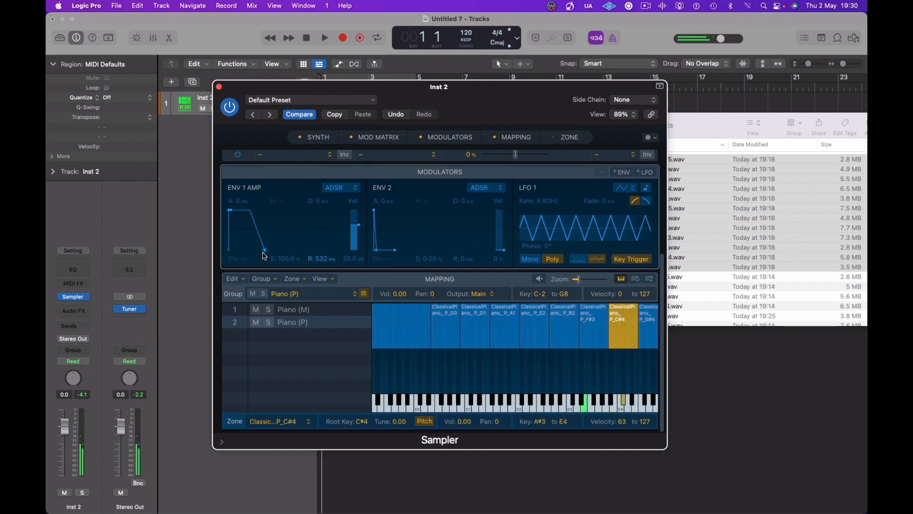
pyautogui.click(564, 325)
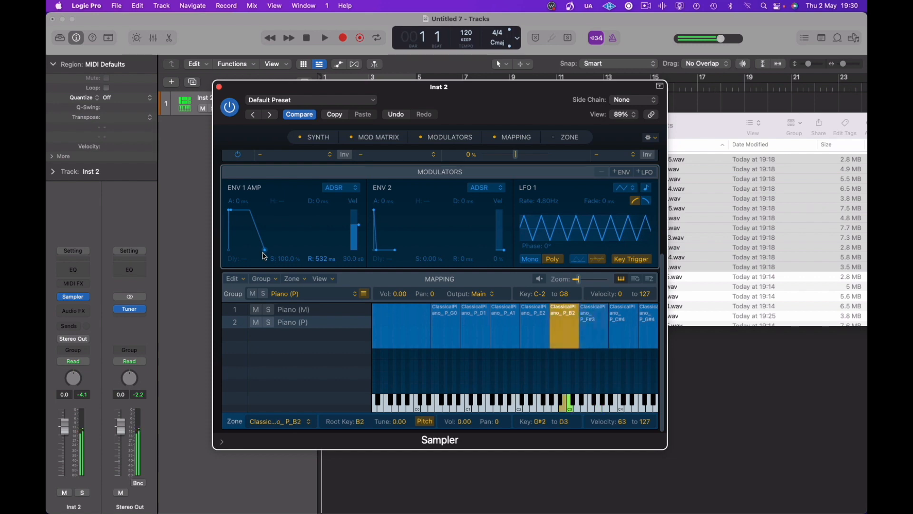
pyautogui.click(593, 323)
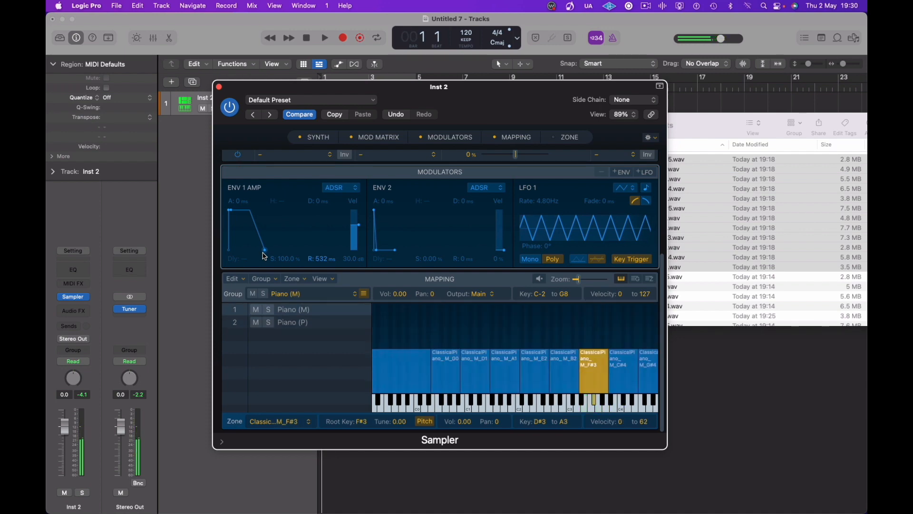
pyautogui.click(292, 322)
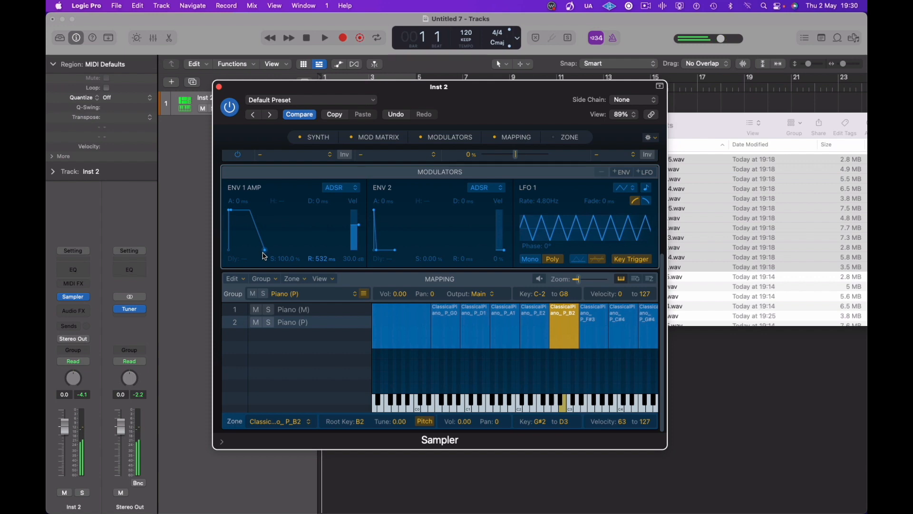
pyautogui.click(505, 323)
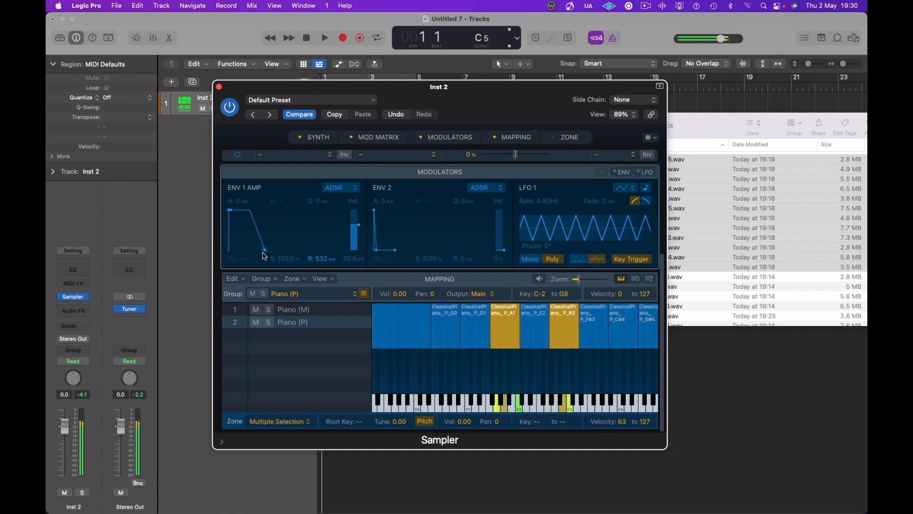
# Step: Re-audition F#3, B2 and A1 in Piano (M) and Piano (P) to confirm the ~977 ms amp release
pyautogui.click(593, 323)
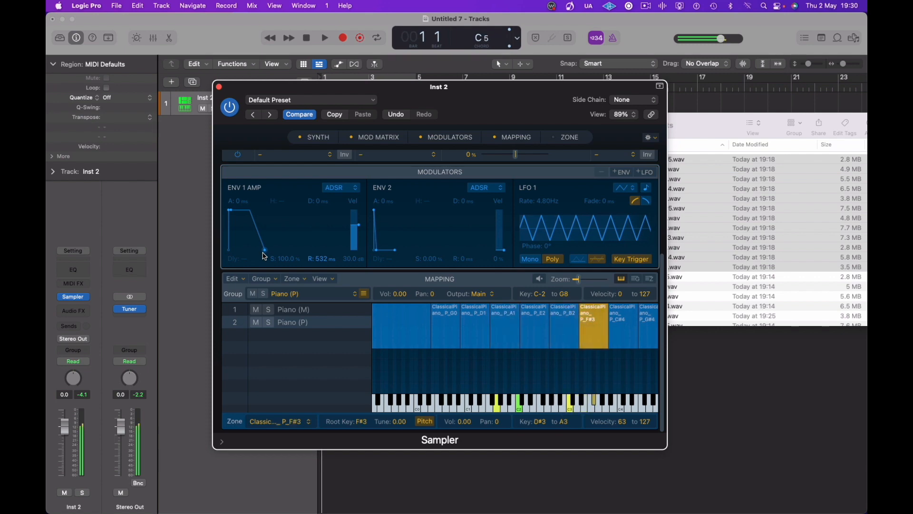
pyautogui.click(564, 315)
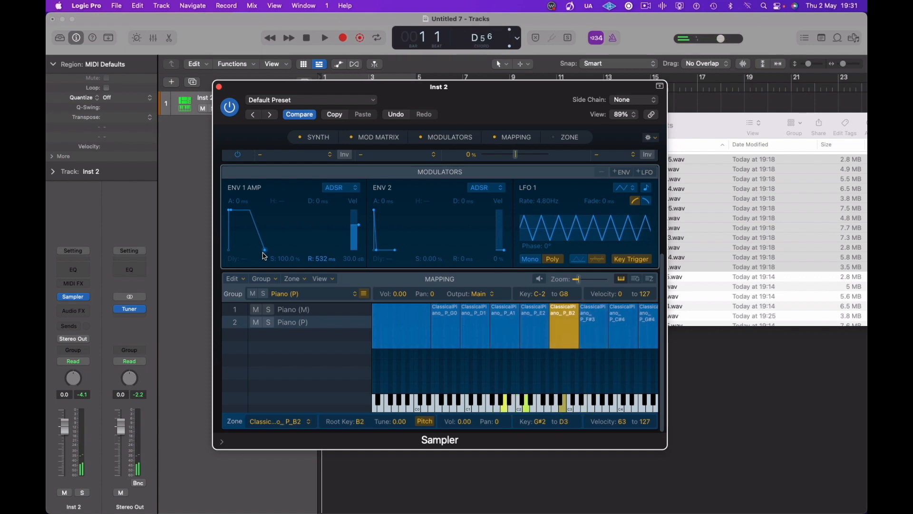
pyautogui.click(504, 324)
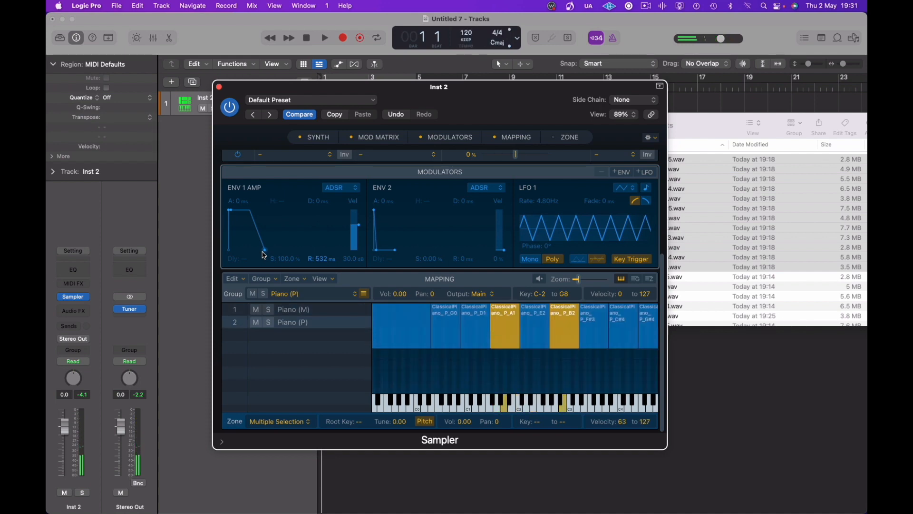
pyautogui.click(593, 375)
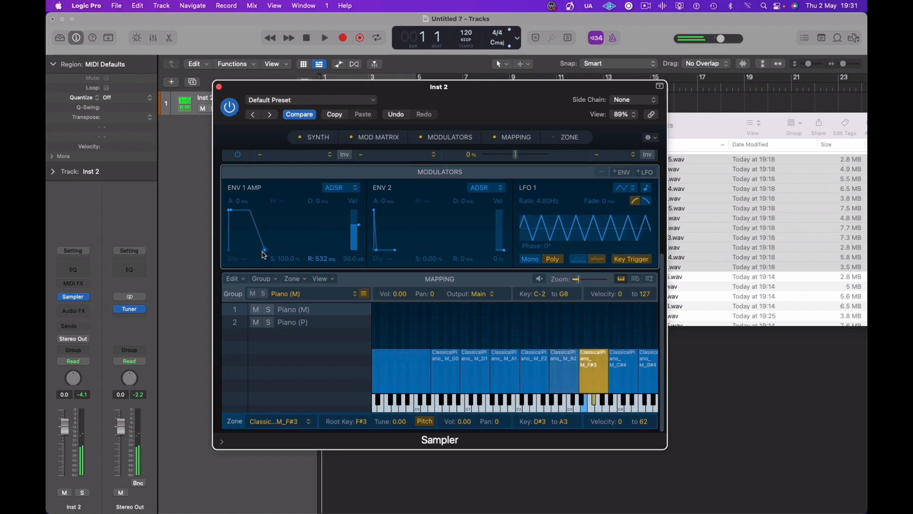
pyautogui.click(292, 322)
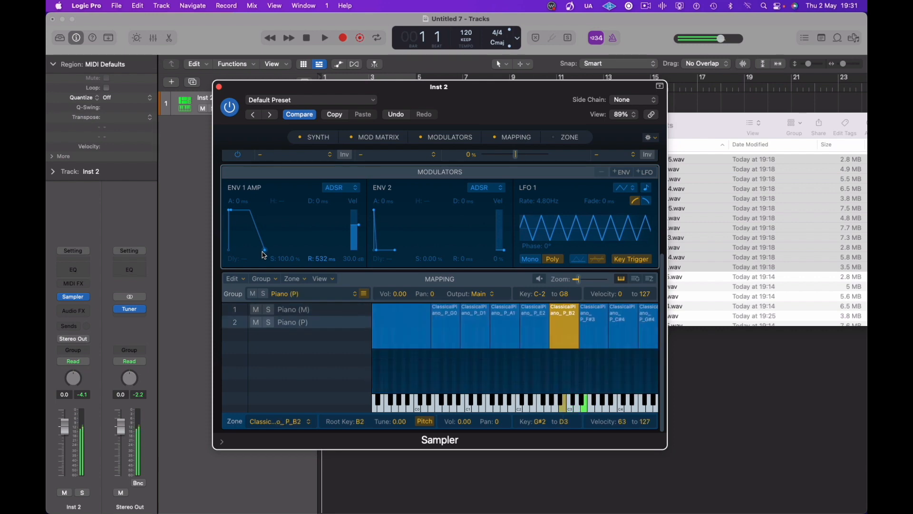
pyautogui.click(293, 309)
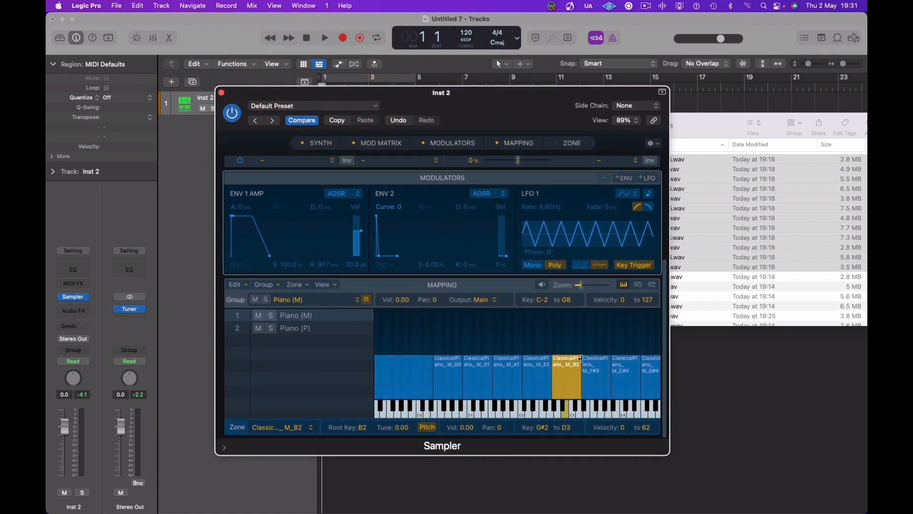
# Step: Save the Sampler instrument as a preset named 'B&G Classic Piano' in Sampler Instruments
pyautogui.click(282, 106)
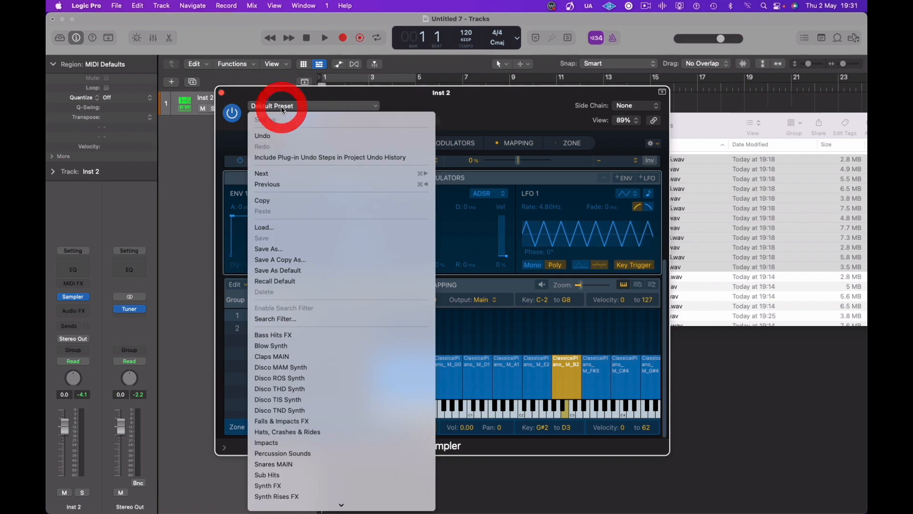
pyautogui.moveTo(268, 249)
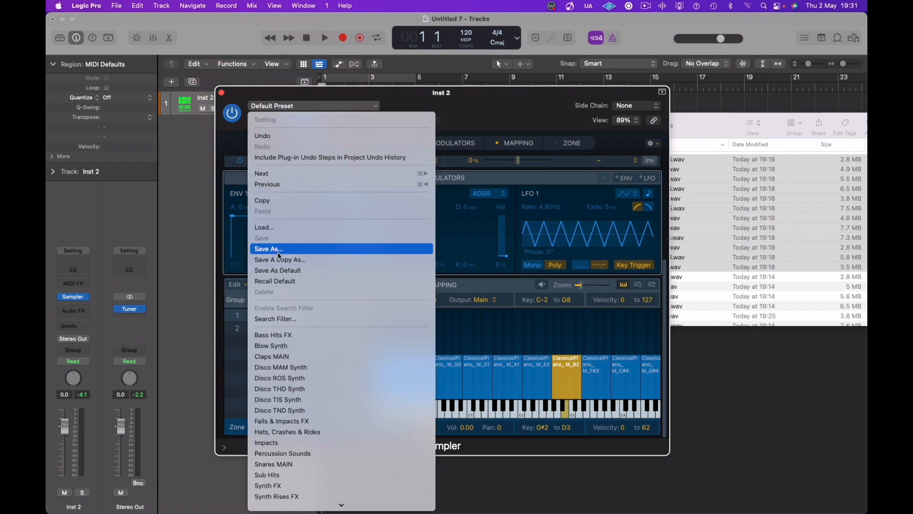
pyautogui.click(268, 248)
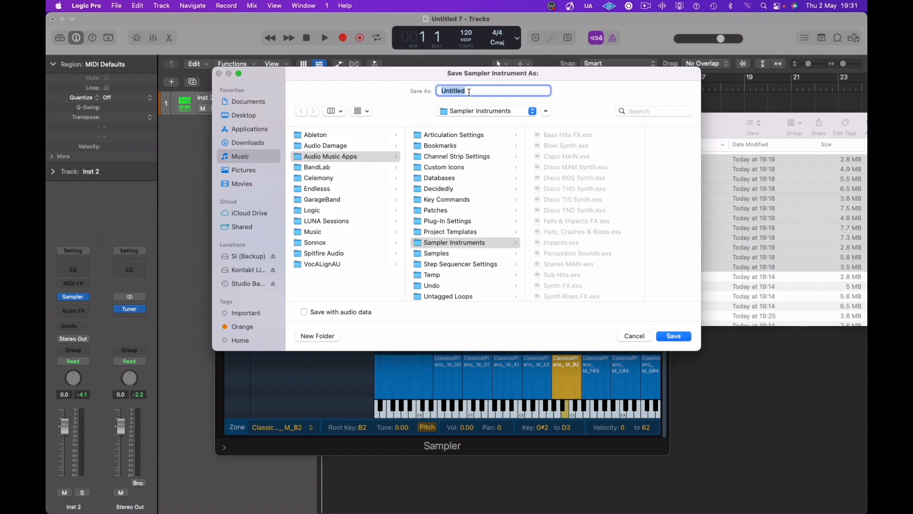
pyautogui.moveTo(505, 55)
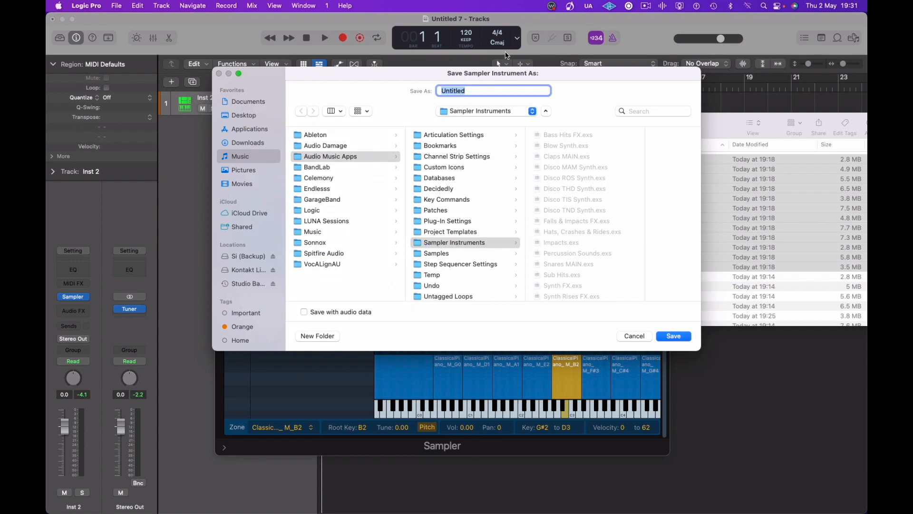
pyautogui.click(471, 91)
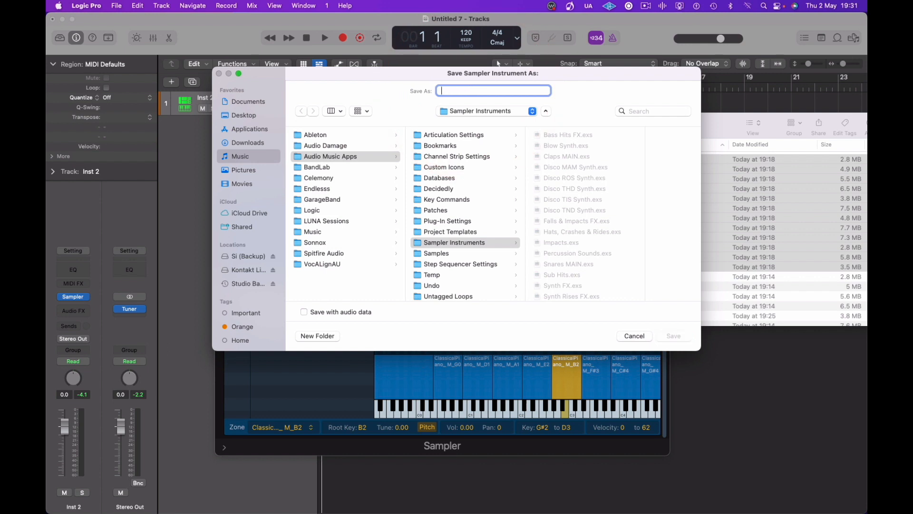
pyautogui.write('B&')
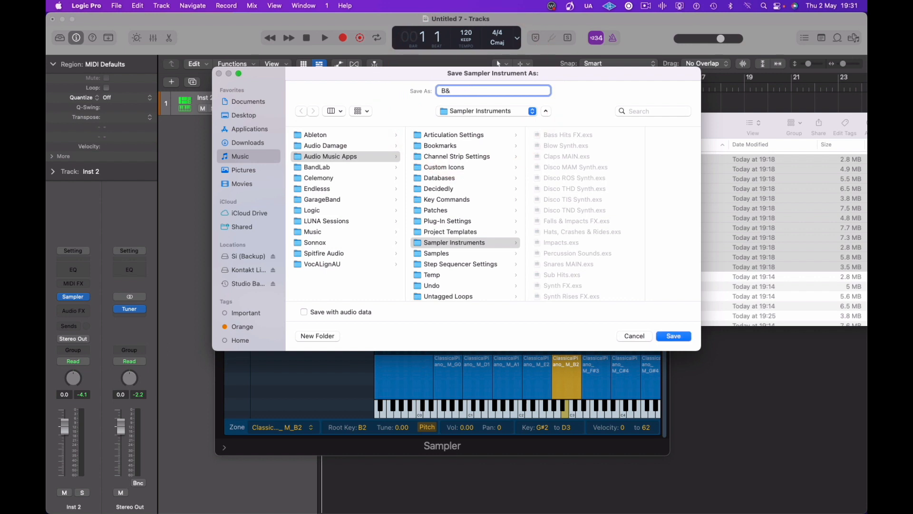
pyautogui.write('G Classica')
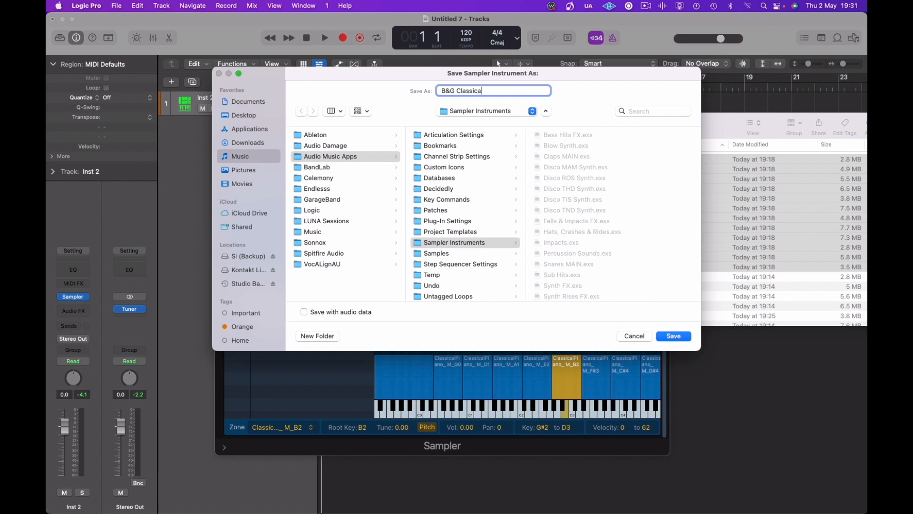
pyautogui.press('Backspace')
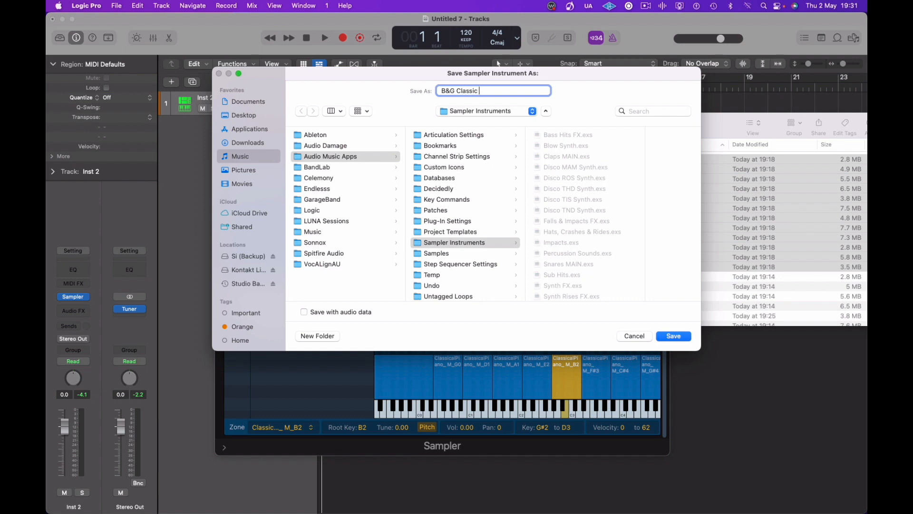
pyautogui.write('Piano')
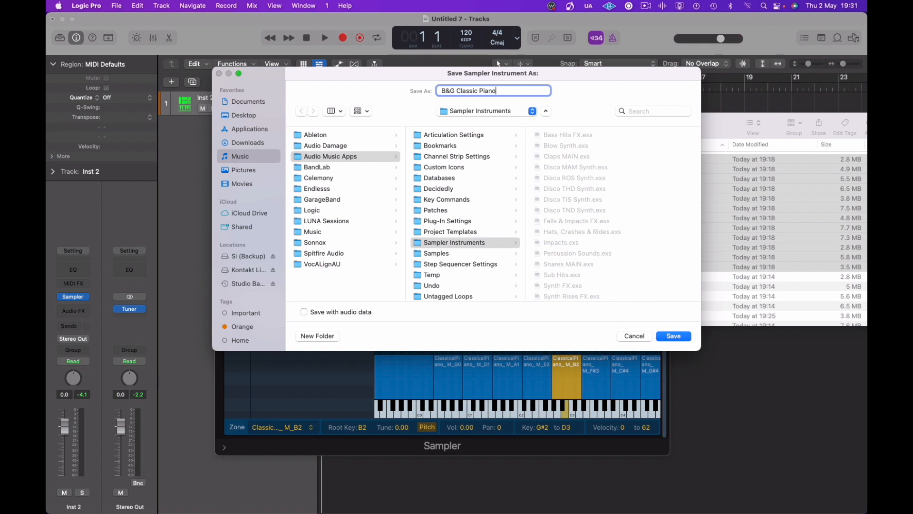
pyautogui.click(672, 336)
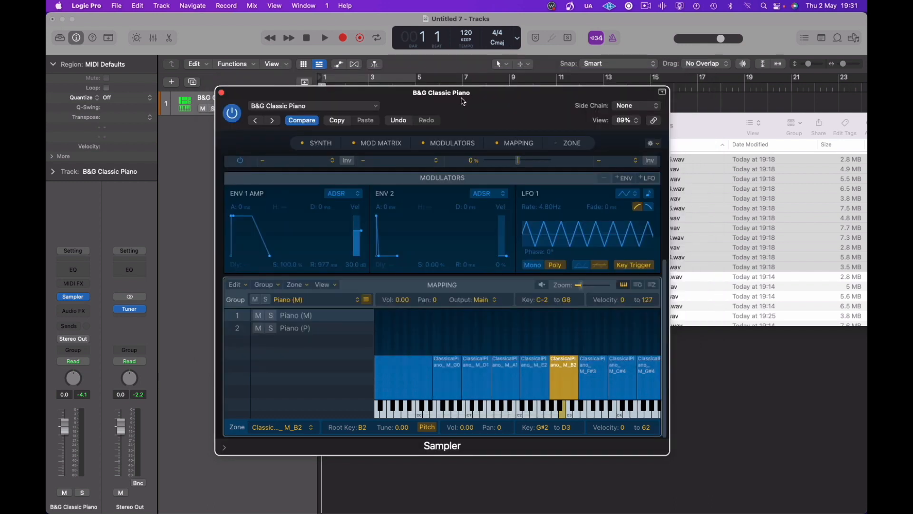
pyautogui.moveTo(541, 197)
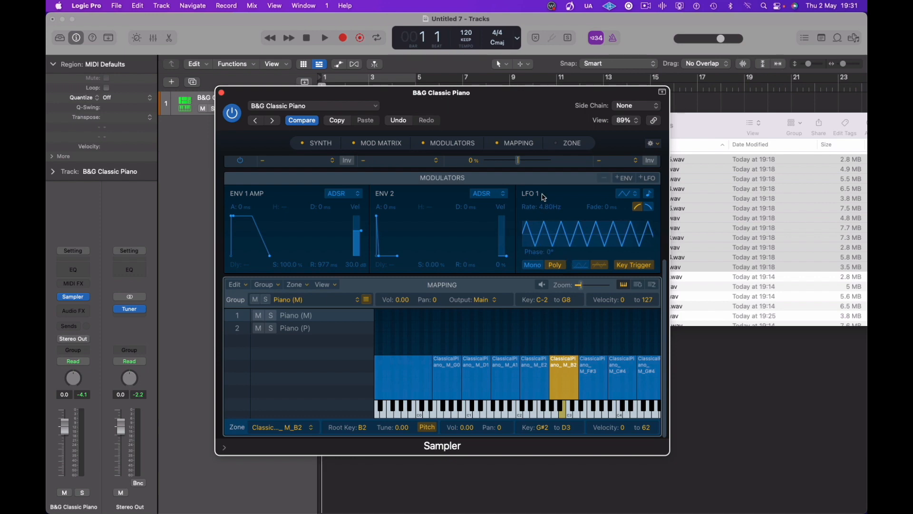
pyautogui.moveTo(541, 56)
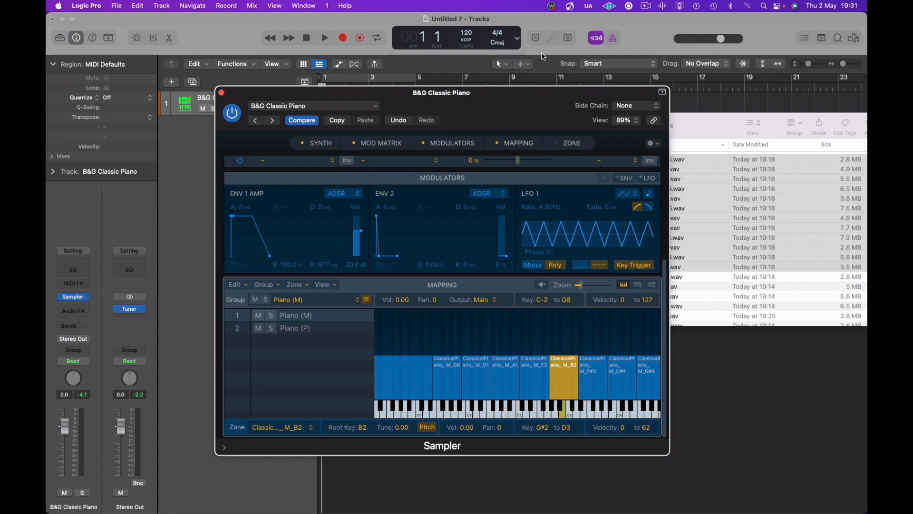
pyautogui.moveTo(642, 7)
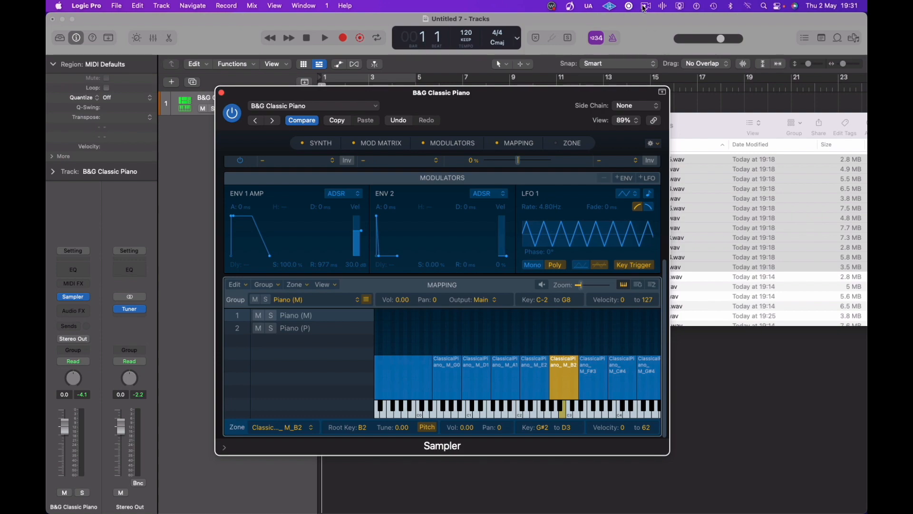